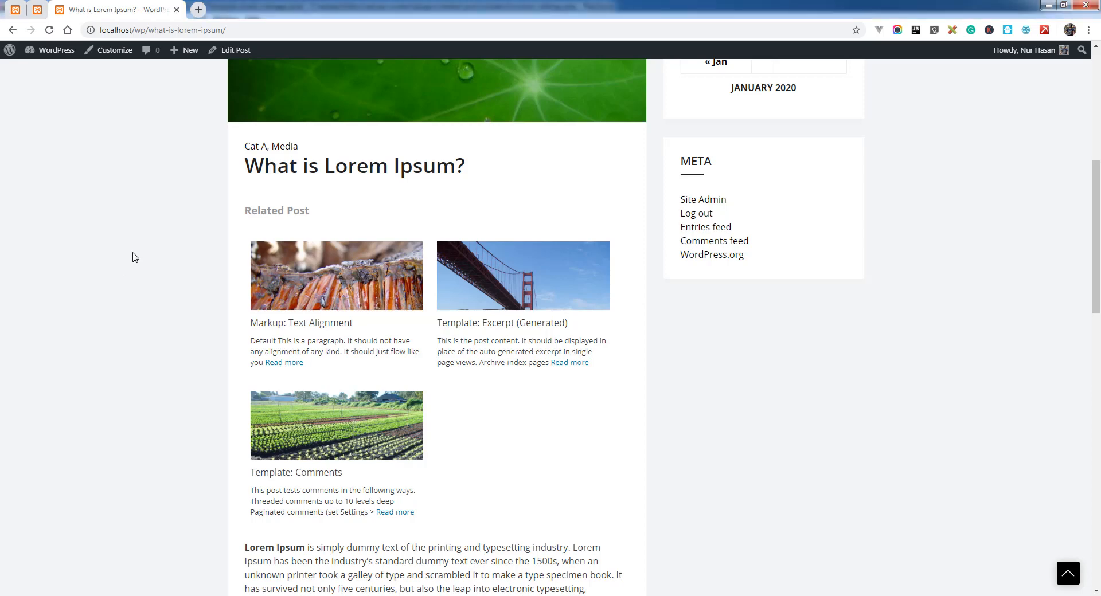
Step: Scroll through the Related Post general settings page
{"action": "scroll", "scroll_direction": "down", "scroll_amount": 3}
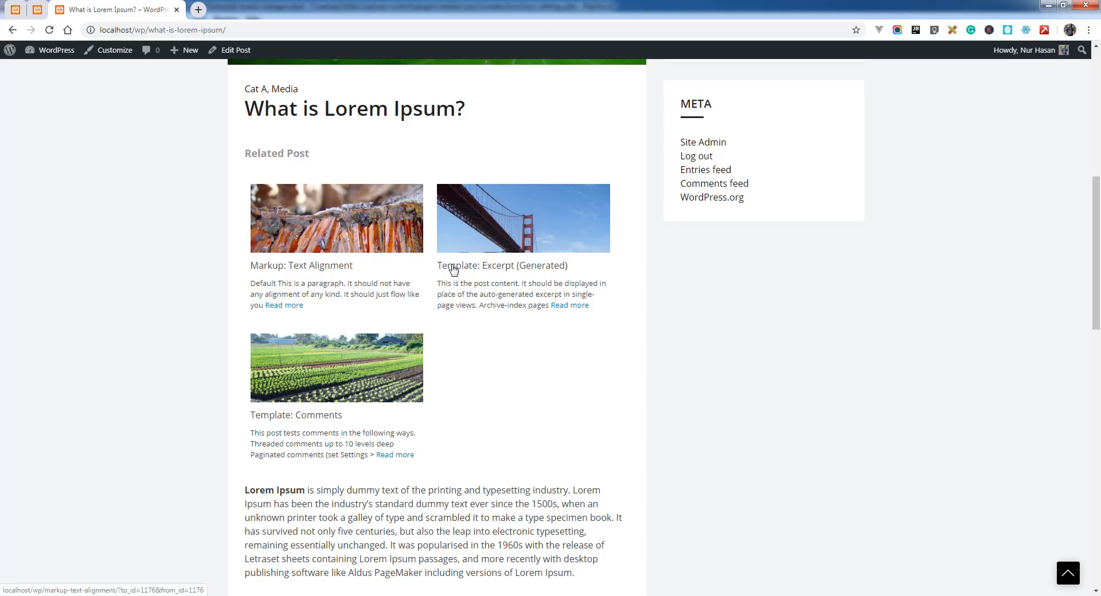
{"action": "mouse_move", "coordinate": [385, 245]}
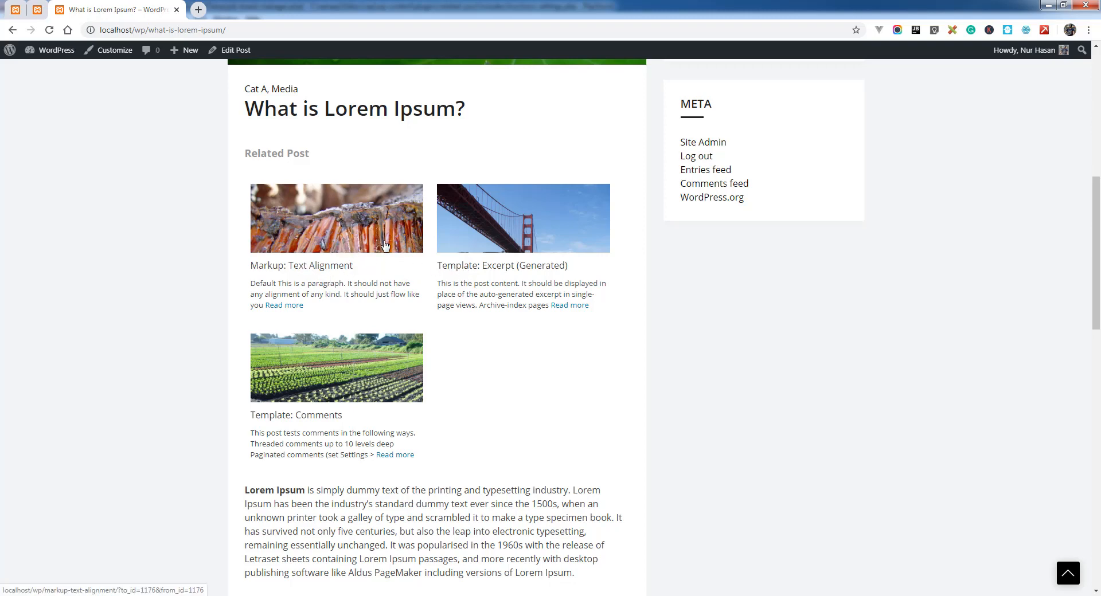
{"action": "mouse_move", "coordinate": [292, 178]}
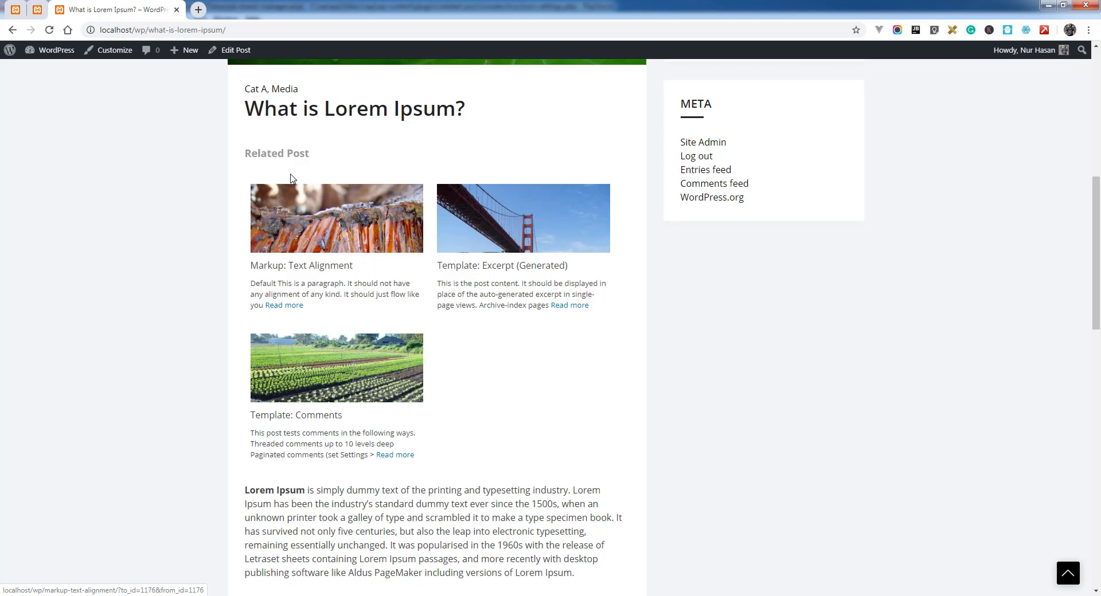
{"action": "mouse_move", "coordinate": [440, 309]}
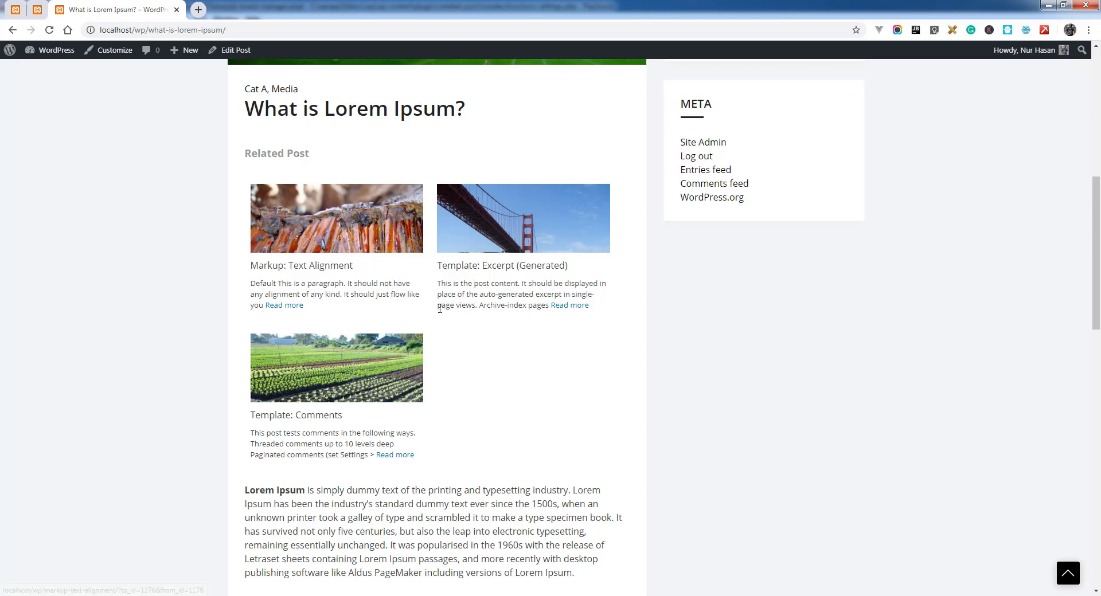
{"action": "mouse_move", "coordinate": [144, 217]}
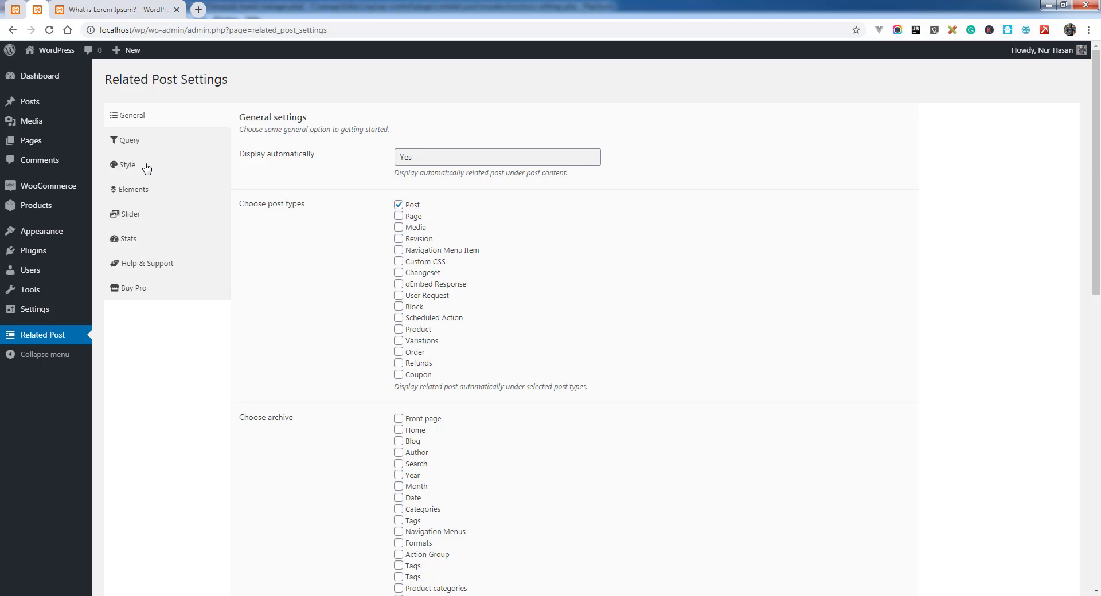
Step: Set the Style layout type to Slider, view the Slider tab, and save the settings
{"action": "left_click", "coordinate": [127, 165]}
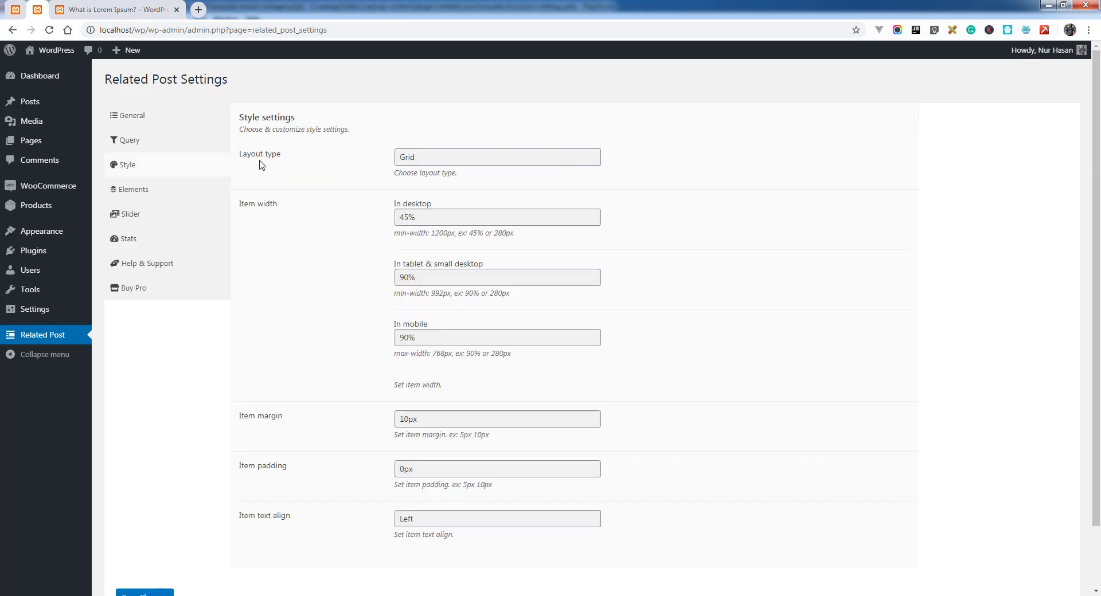
{"action": "mouse_move", "coordinate": [251, 175]}
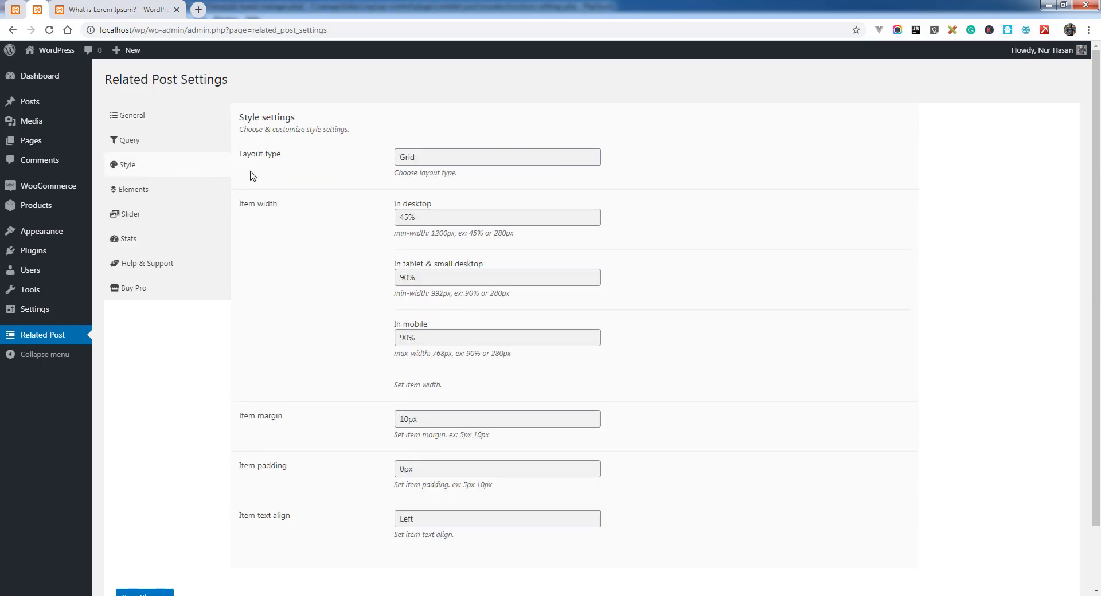
{"action": "left_click", "coordinate": [496, 157]}
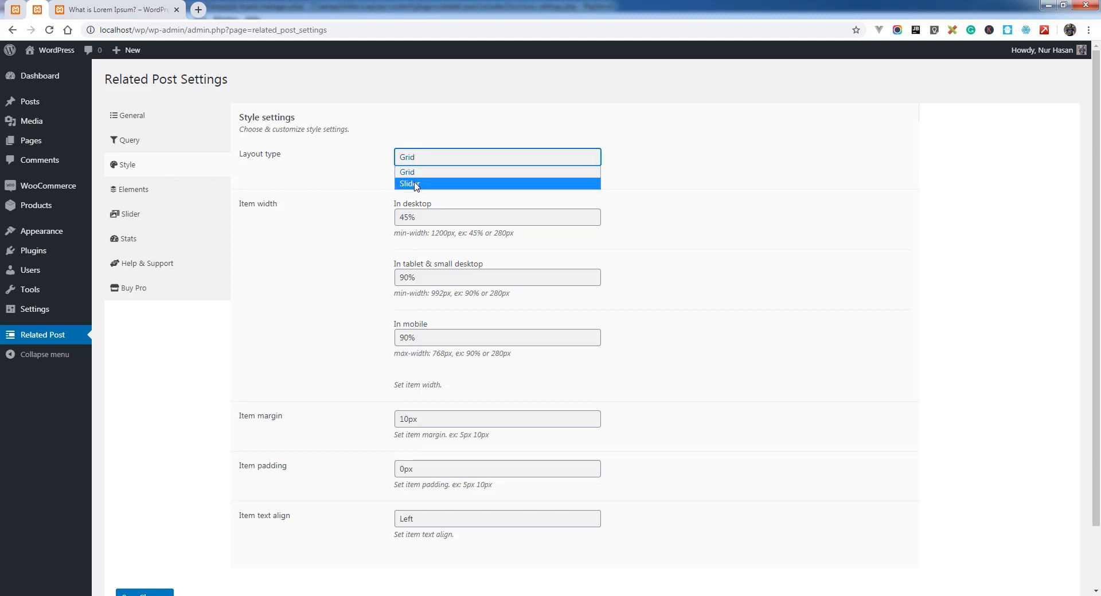
{"action": "left_click", "coordinate": [409, 183]}
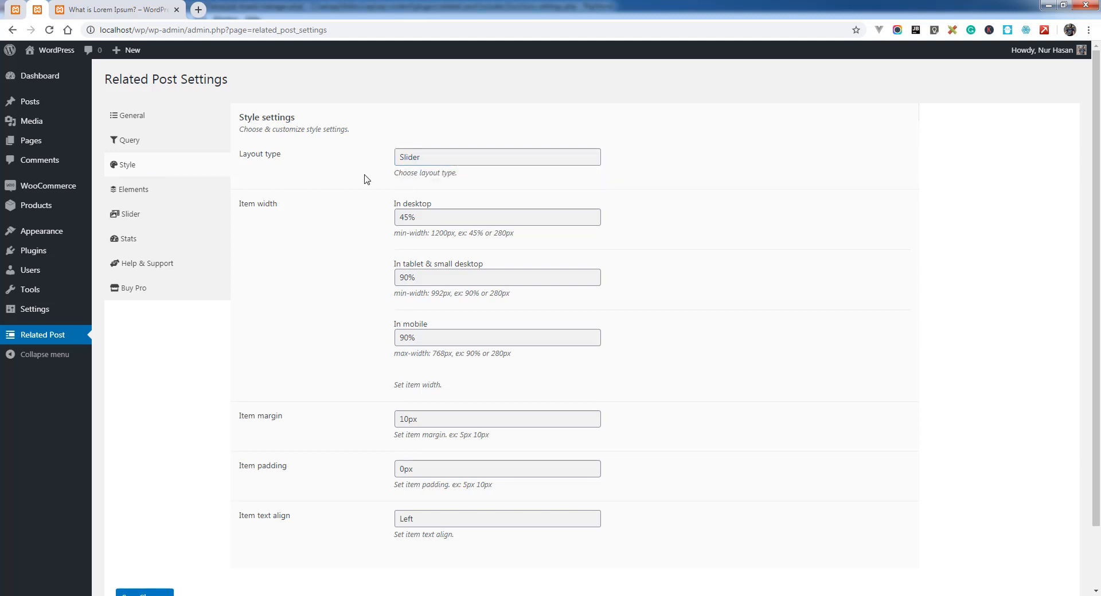
{"action": "left_click", "coordinate": [130, 213]}
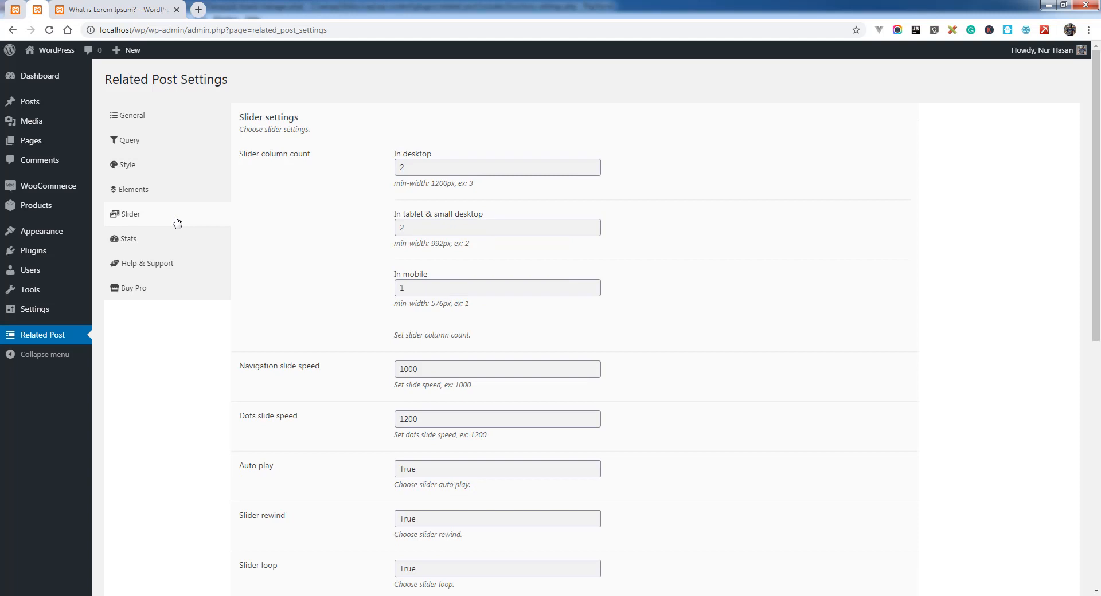
{"action": "mouse_move", "coordinate": [386, 362]}
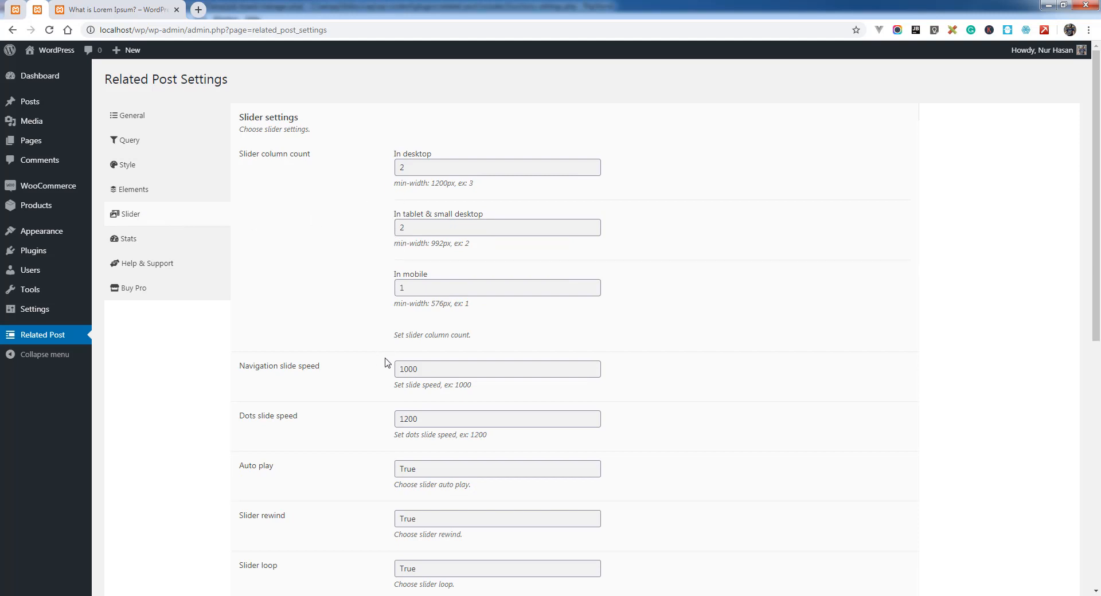
{"action": "scroll", "scroll_direction": "down", "scroll_amount": 3}
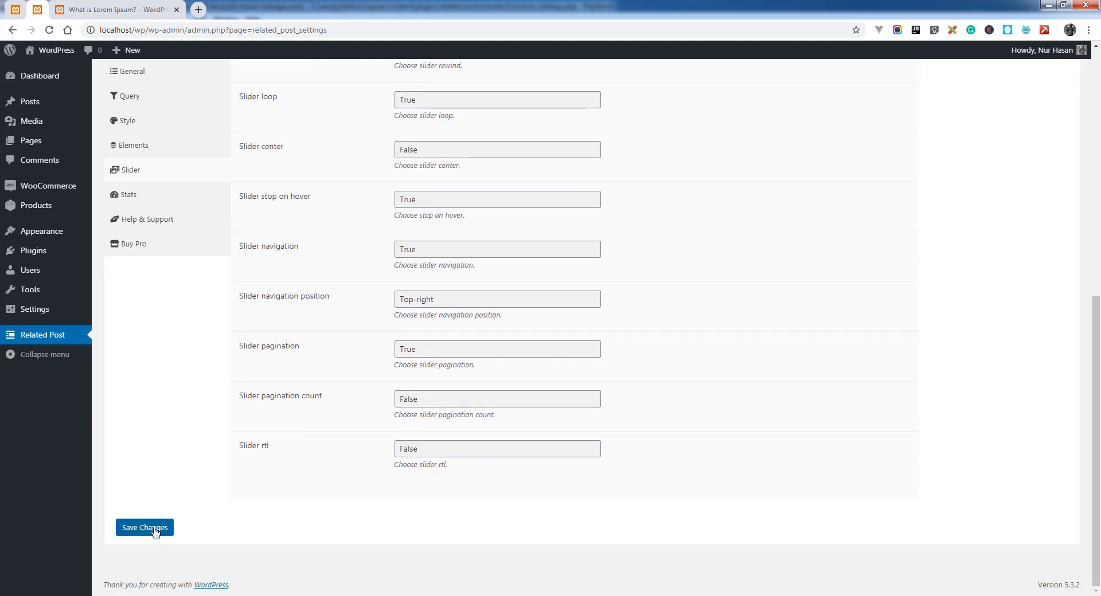
{"action": "left_click", "coordinate": [144, 527]}
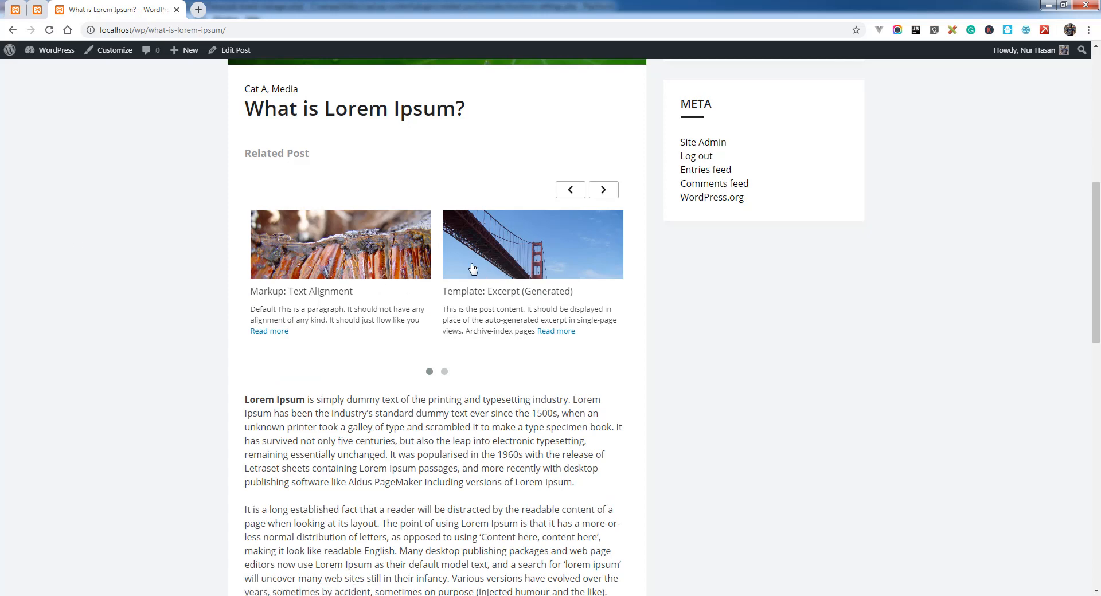
Step: Cycle the two-column related-post slider with its arrows, then return to the settings
{"action": "left_click", "coordinate": [603, 190]}
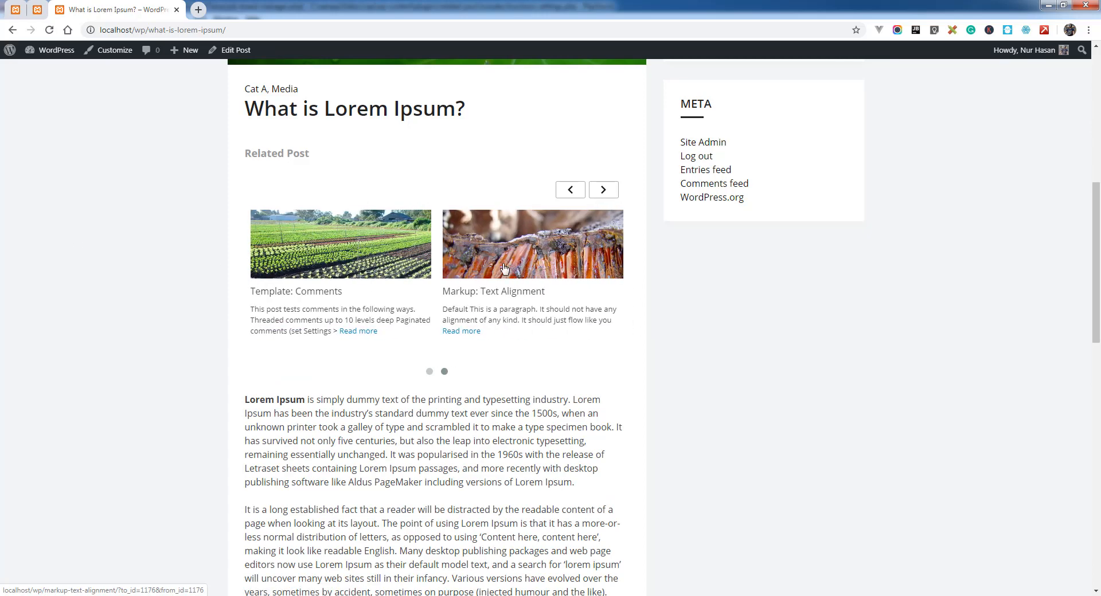
{"action": "left_click", "coordinate": [570, 189]}
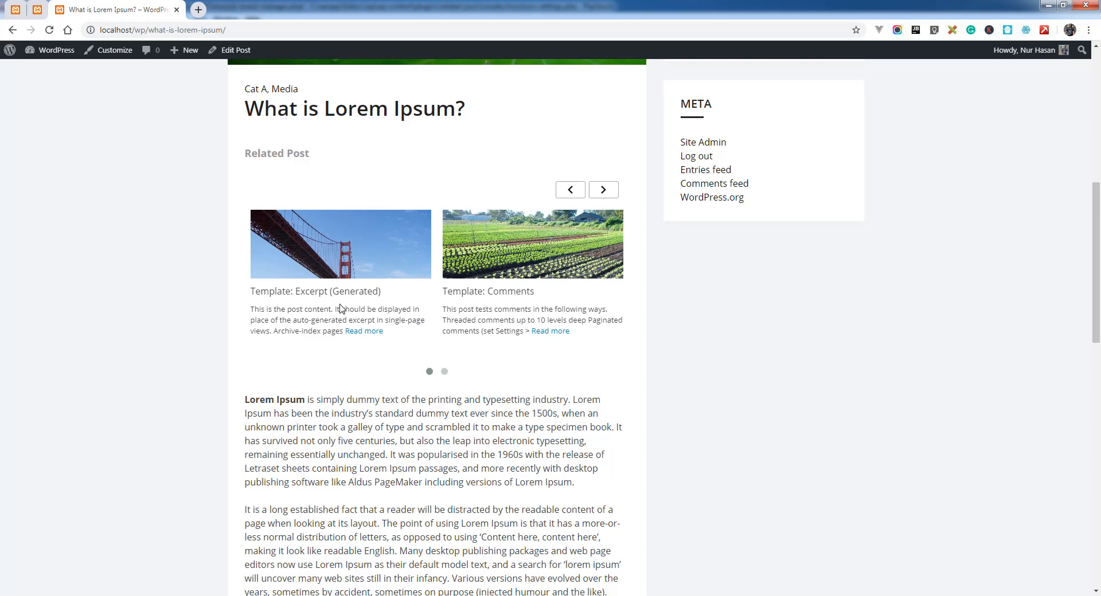
{"action": "mouse_move", "coordinate": [336, 293]}
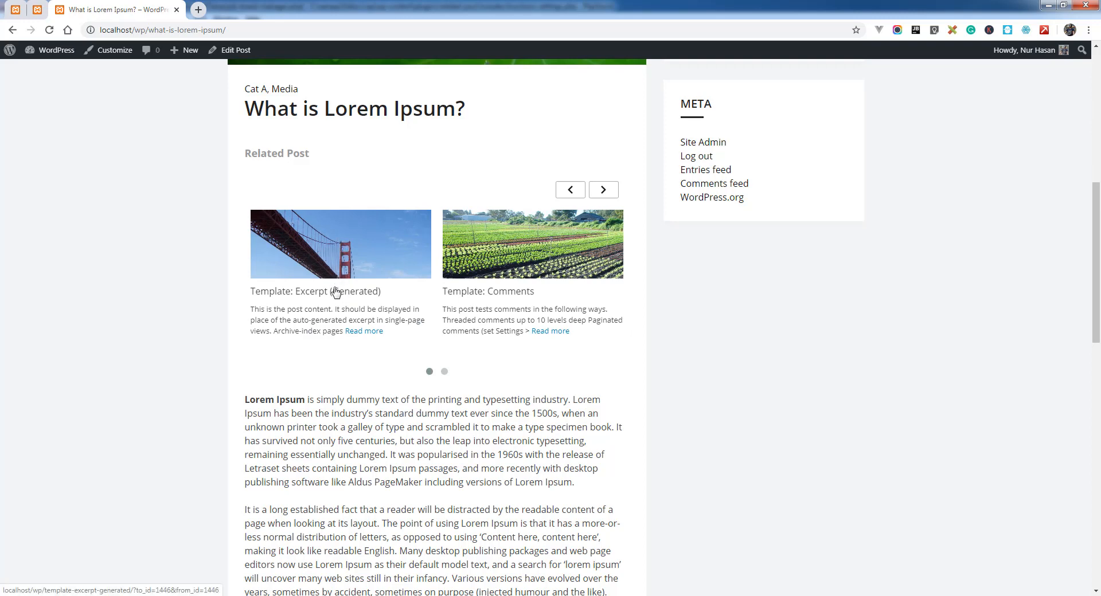
{"action": "mouse_move", "coordinate": [352, 244]}
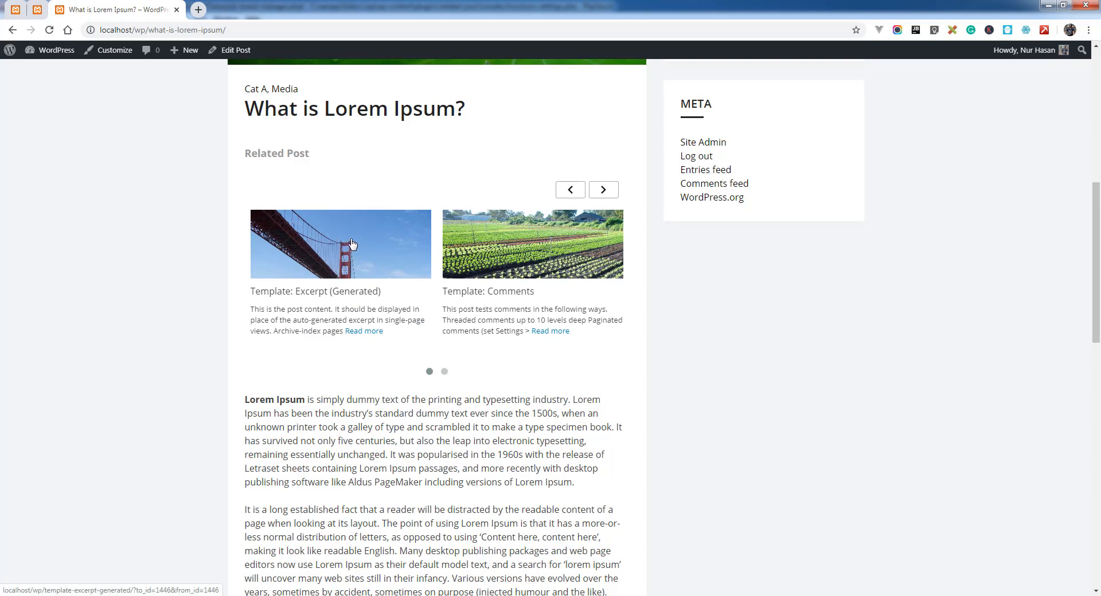
{"action": "mouse_move", "coordinate": [357, 294]}
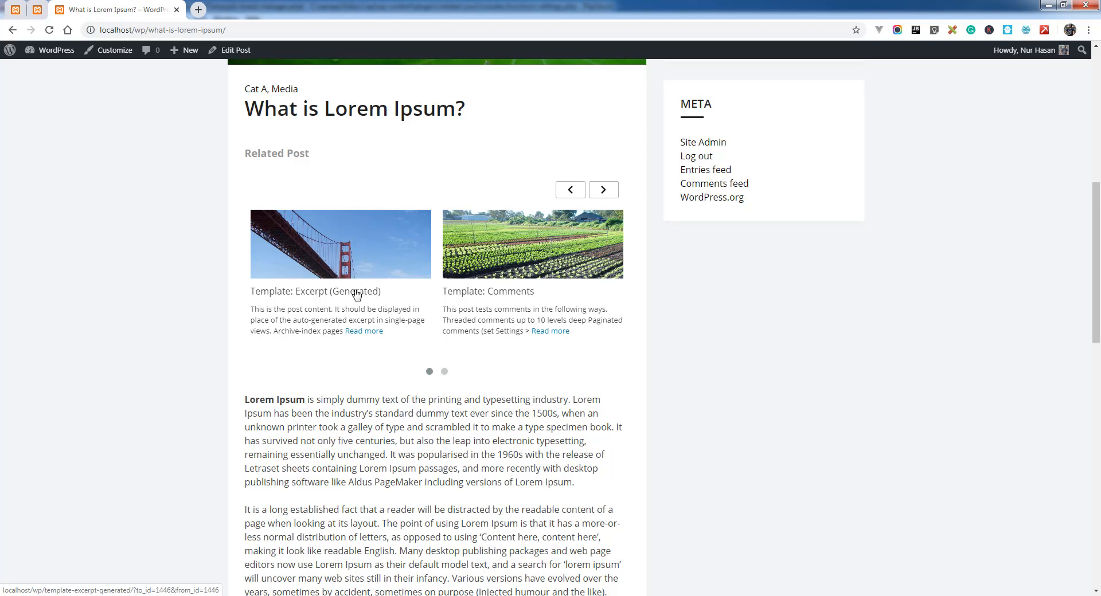
{"action": "mouse_move", "coordinate": [315, 310]}
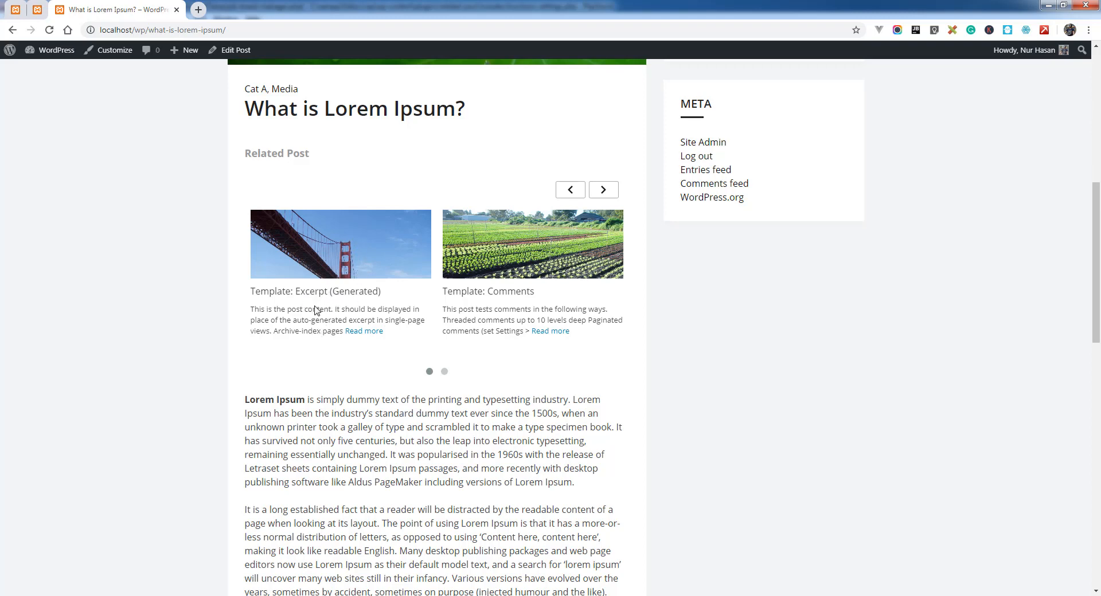
{"action": "mouse_move", "coordinate": [377, 266]}
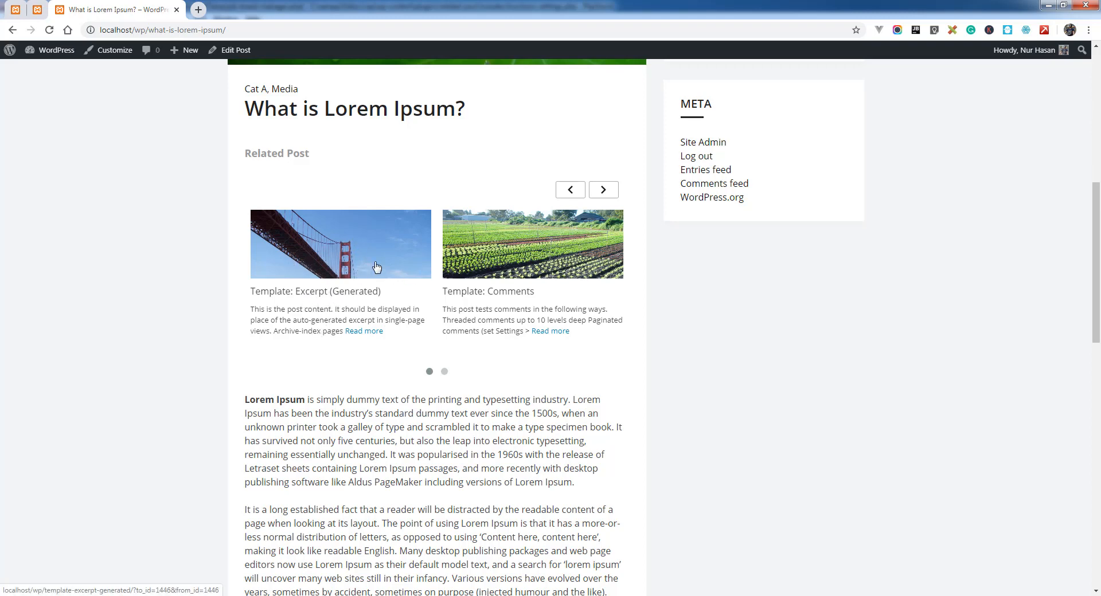
{"action": "left_click", "coordinate": [602, 190]}
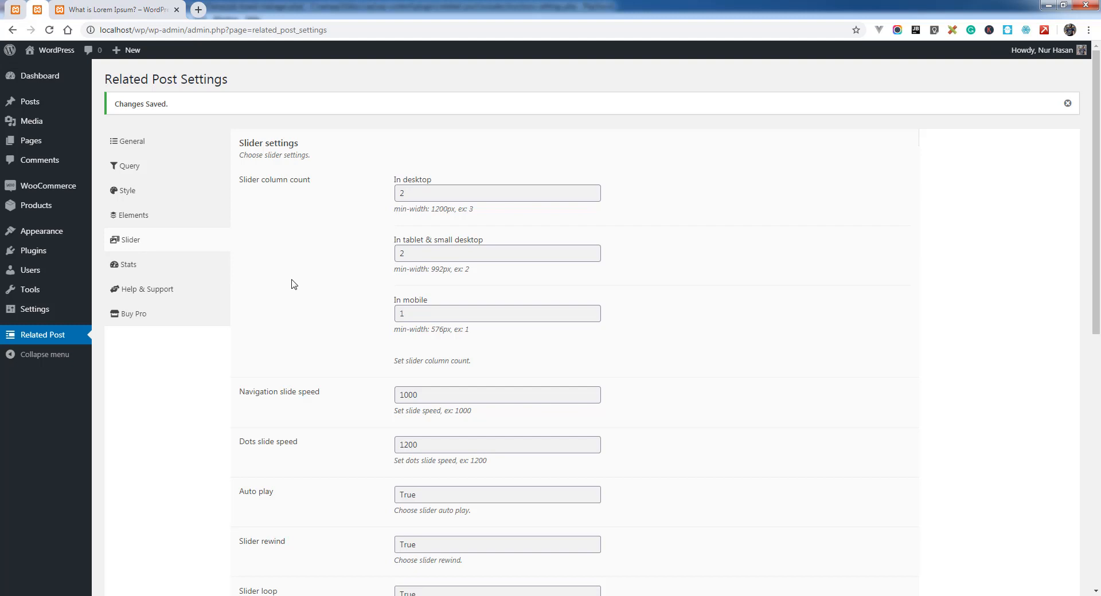
{"action": "mouse_move", "coordinate": [275, 198]}
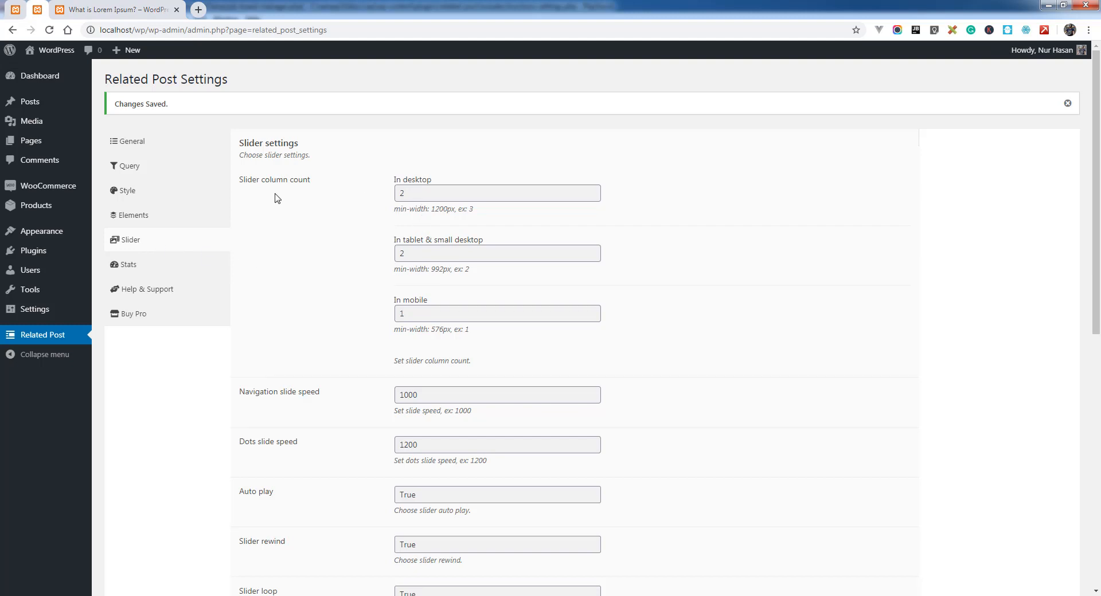
{"action": "mouse_move", "coordinate": [250, 179]}
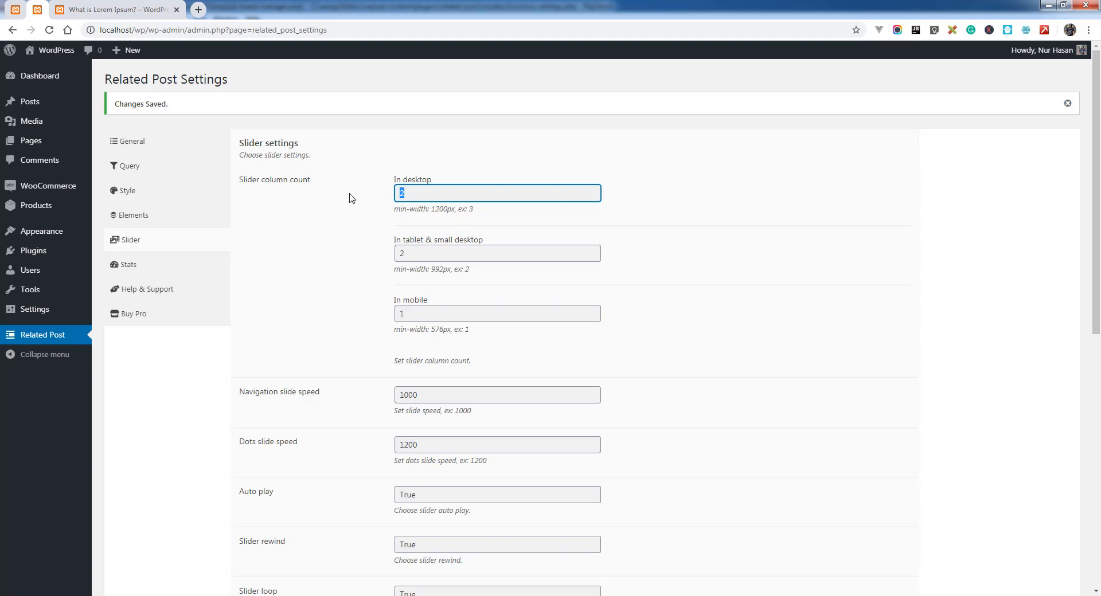
Step: Save desktop column count 3, preview the three-across slider, and start editing navigation slide speed
{"action": "scroll", "scroll_direction": "down", "scroll_amount": 3}
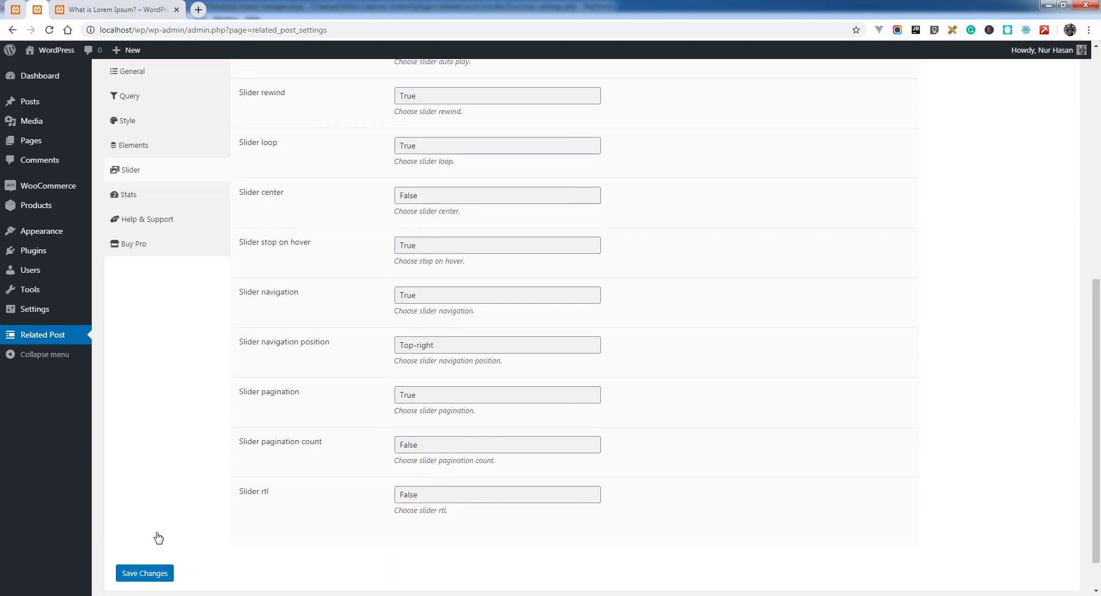
{"action": "left_click", "coordinate": [49, 29]}
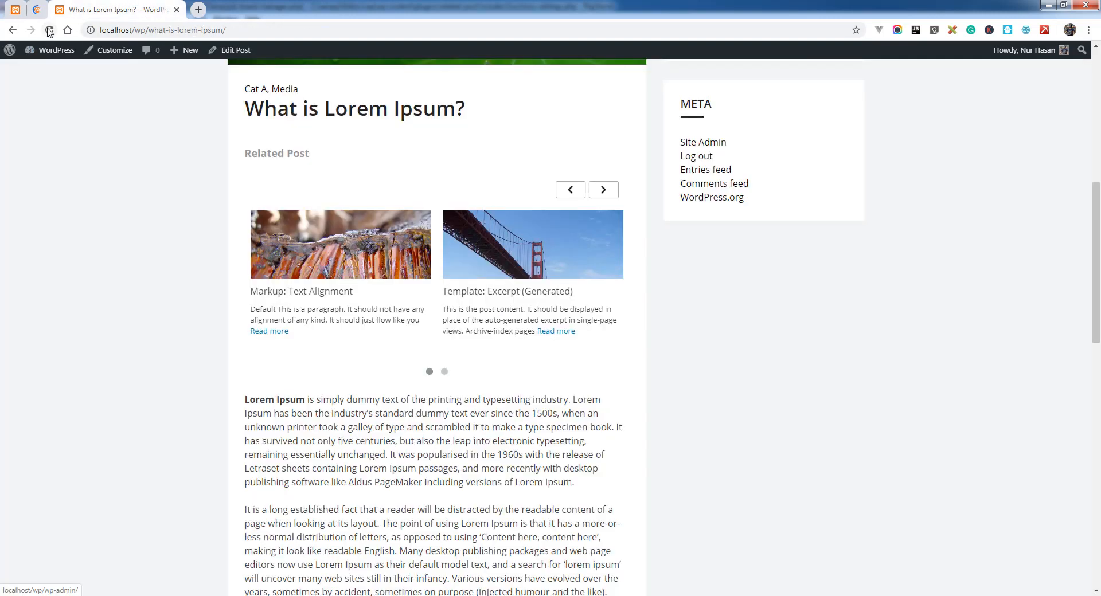
{"action": "left_click", "coordinate": [49, 30]}
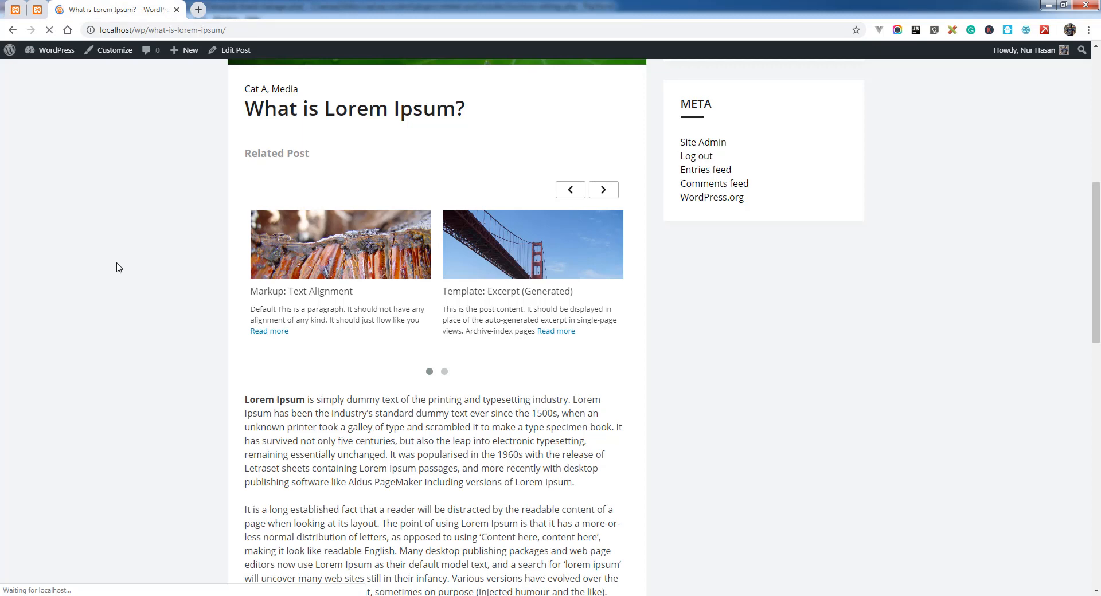
{"action": "left_click", "coordinate": [602, 190]}
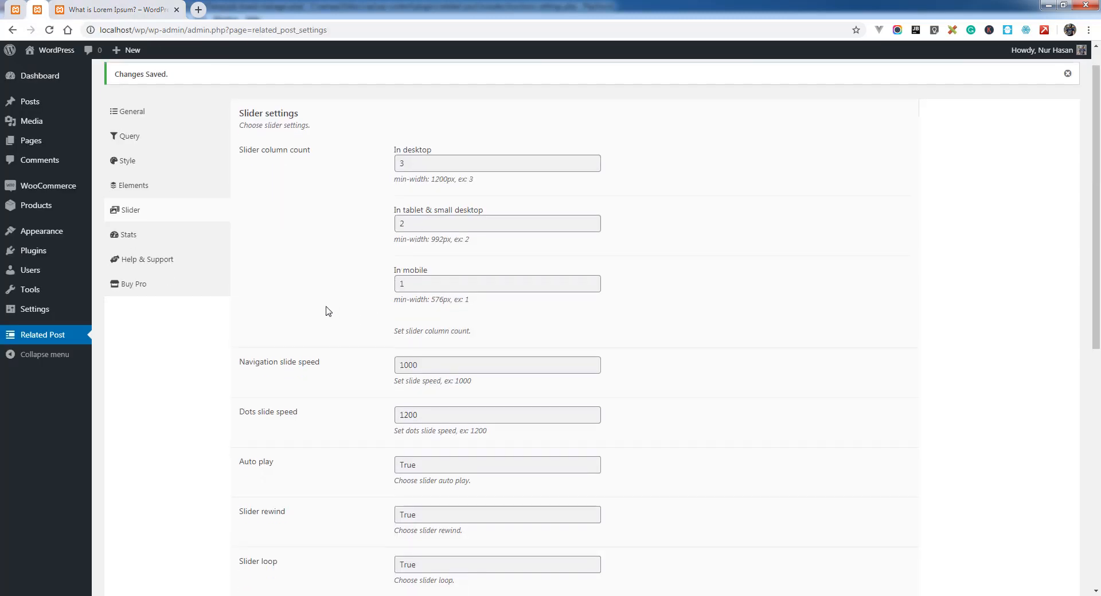
{"action": "scroll", "scroll_direction": "down", "scroll_amount": 3}
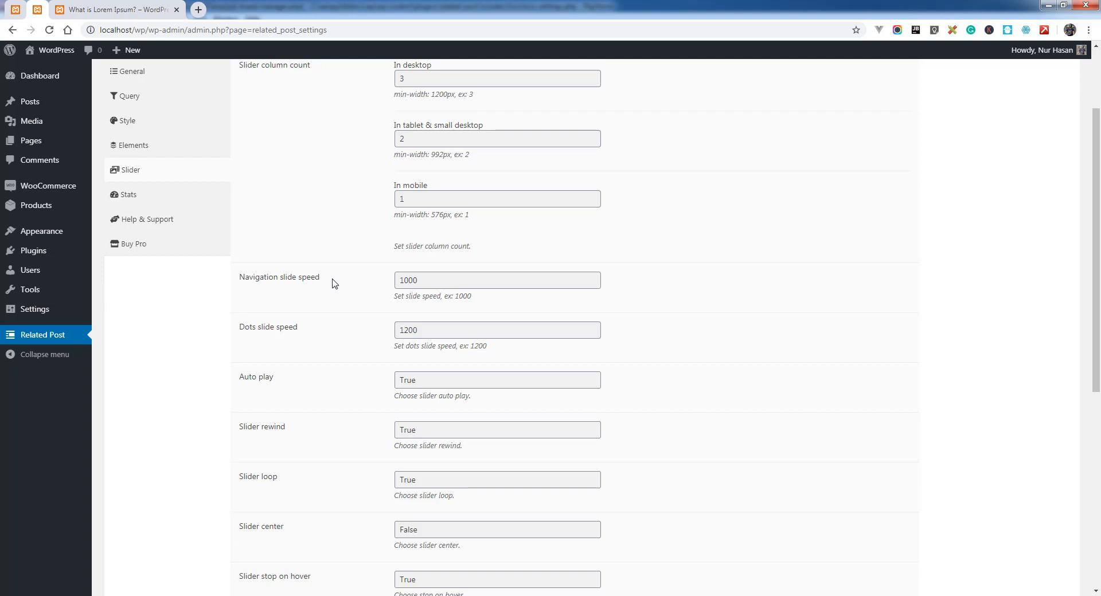
{"action": "left_click", "coordinate": [496, 280]}
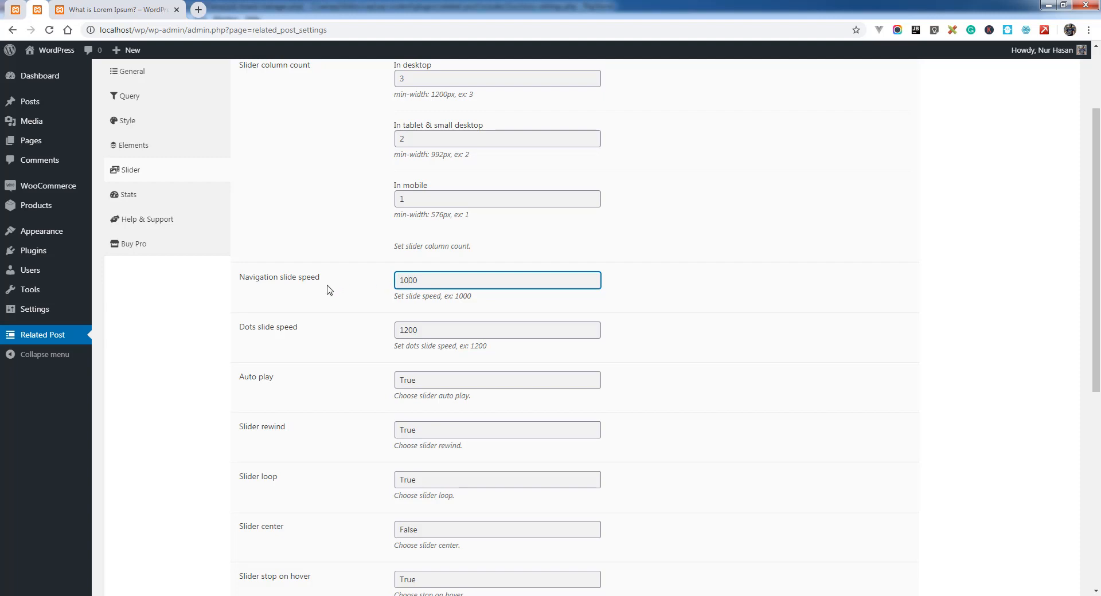
{"action": "mouse_move", "coordinate": [294, 325]}
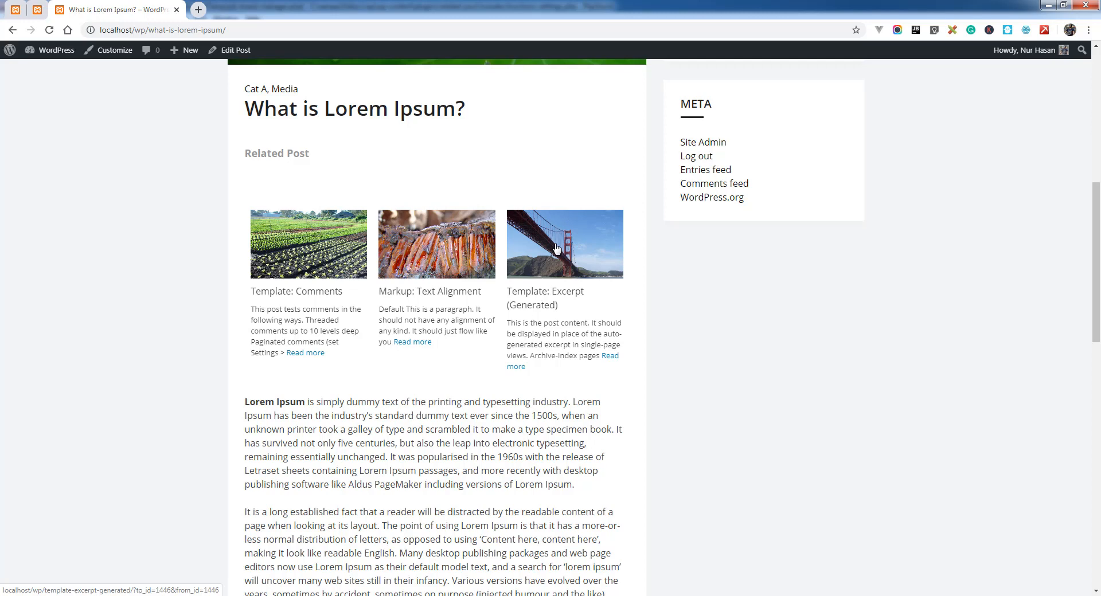
{"action": "mouse_move", "coordinate": [486, 275]}
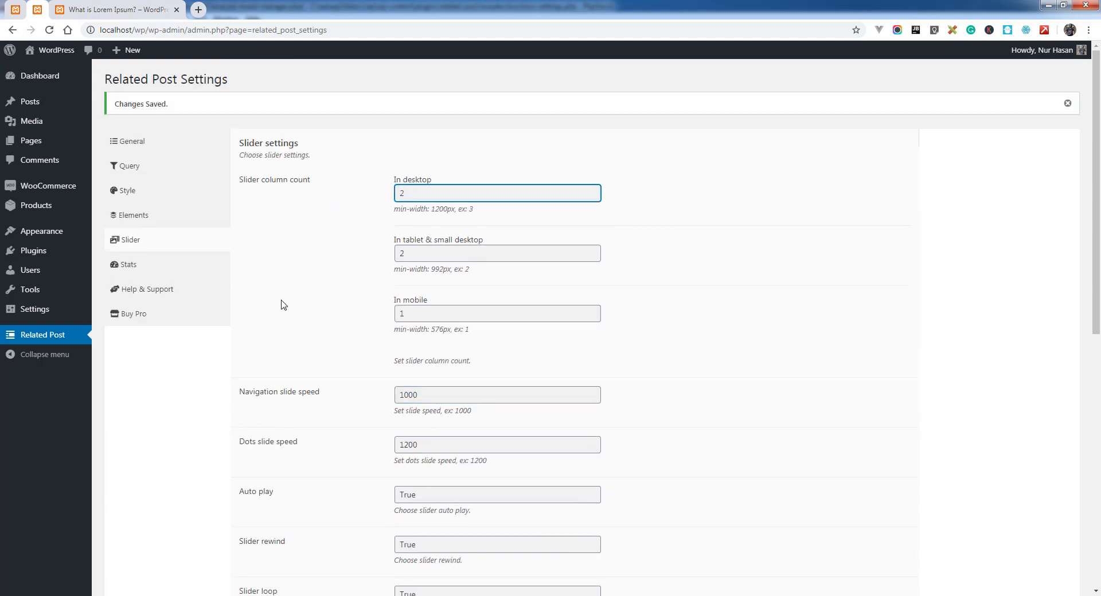
Step: Reload the post to check the two-column slider, then return to Slider settings
{"action": "scroll", "scroll_direction": "down", "scroll_amount": 3}
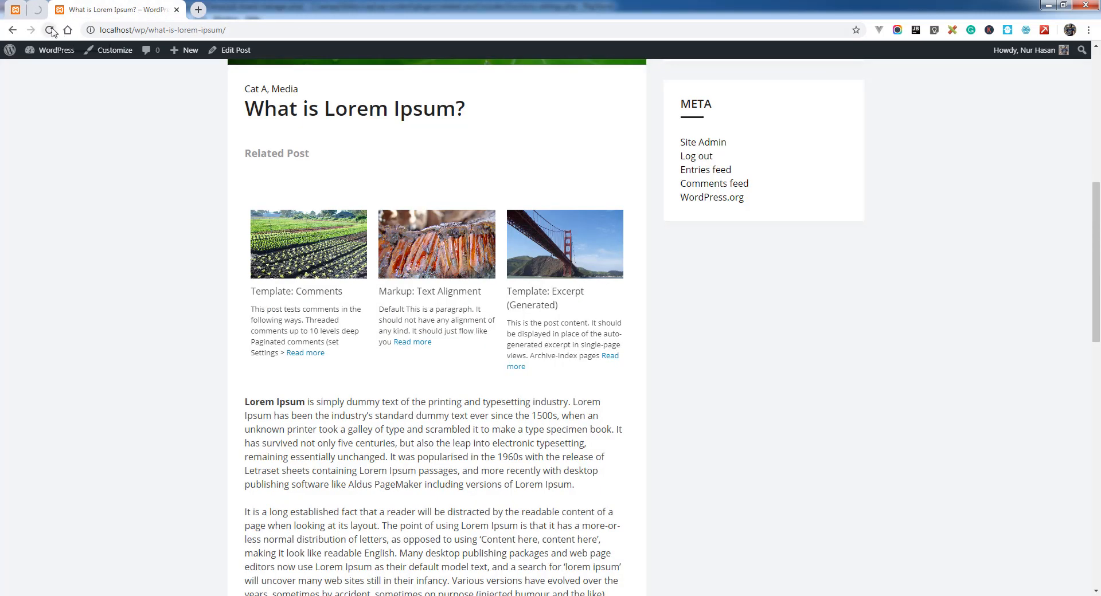
{"action": "left_click", "coordinate": [50, 31]}
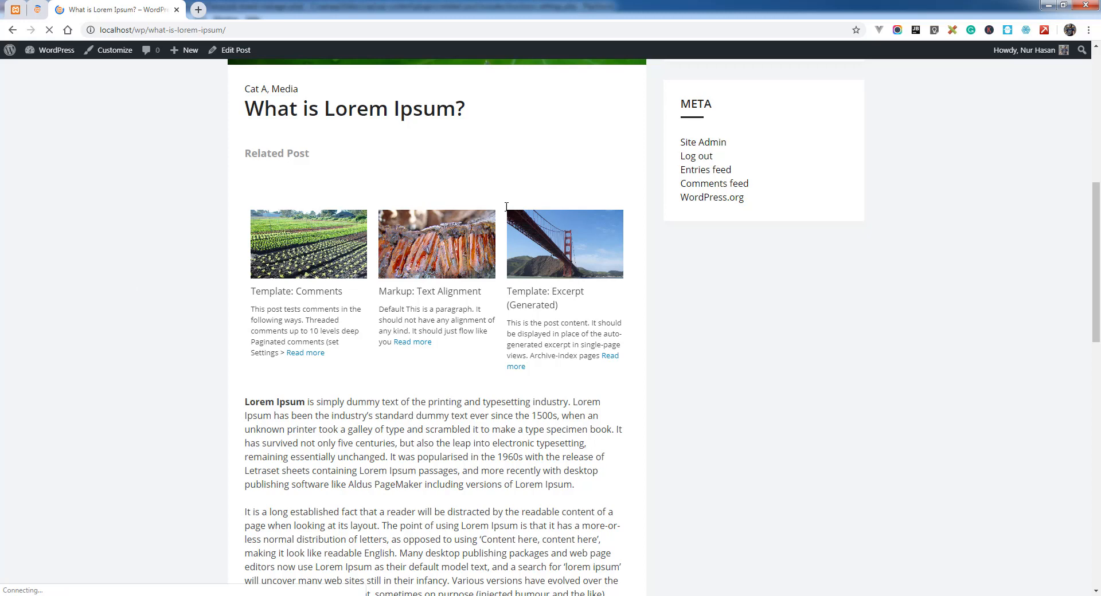
{"action": "left_click", "coordinate": [603, 190]}
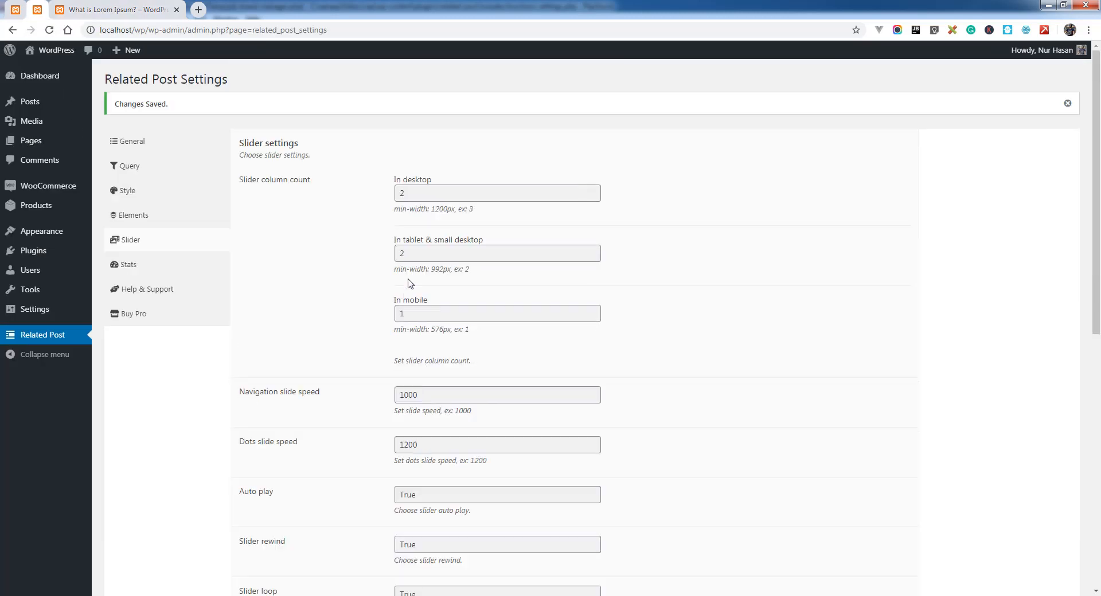
Step: Keep Slider loop as True and change Slider center to True
{"action": "scroll", "scroll_direction": "down", "scroll_amount": 3}
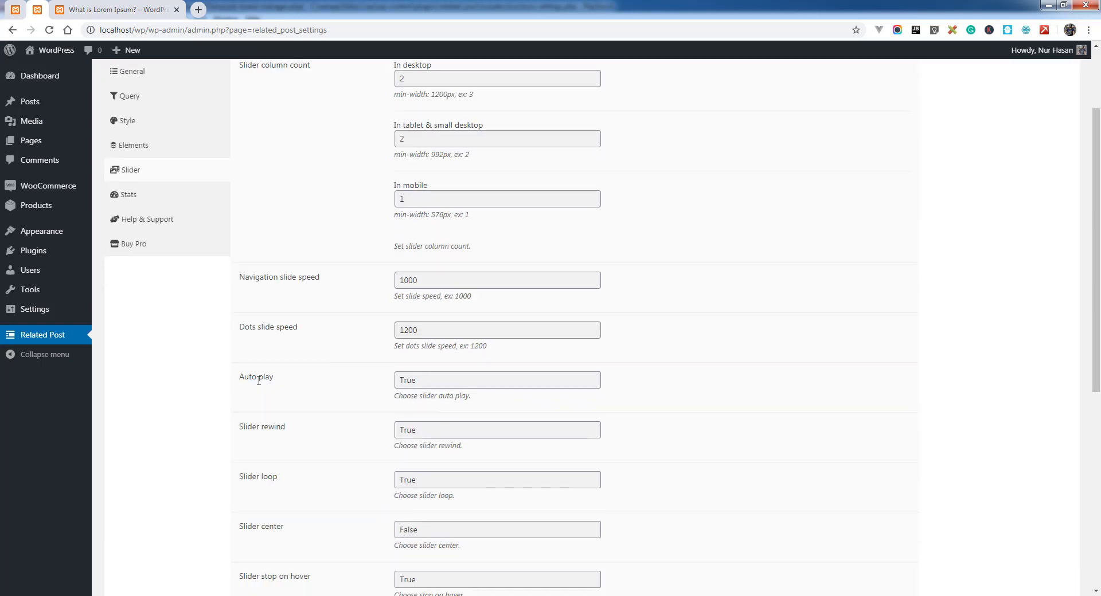
{"action": "scroll", "scroll_direction": "down", "scroll_amount": 3}
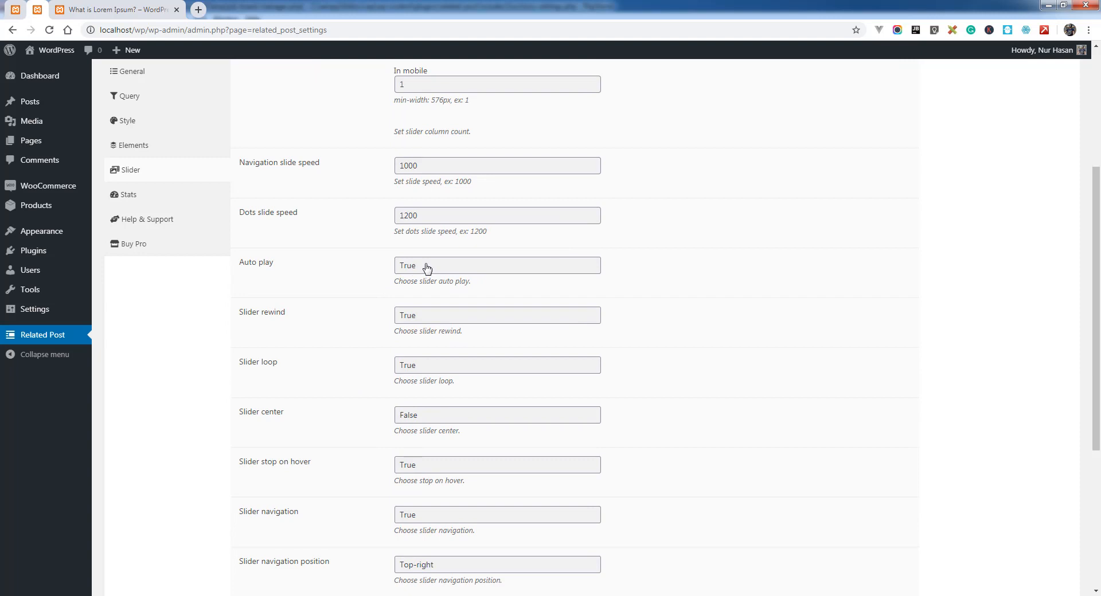
{"action": "mouse_move", "coordinate": [350, 298]}
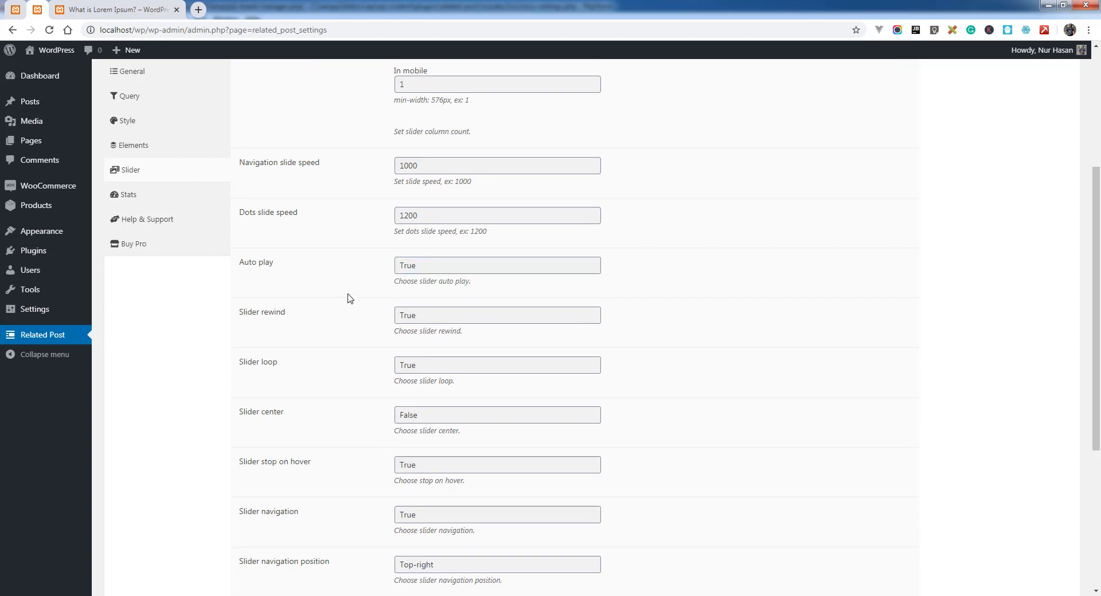
{"action": "scroll", "scroll_direction": "down", "scroll_amount": 3}
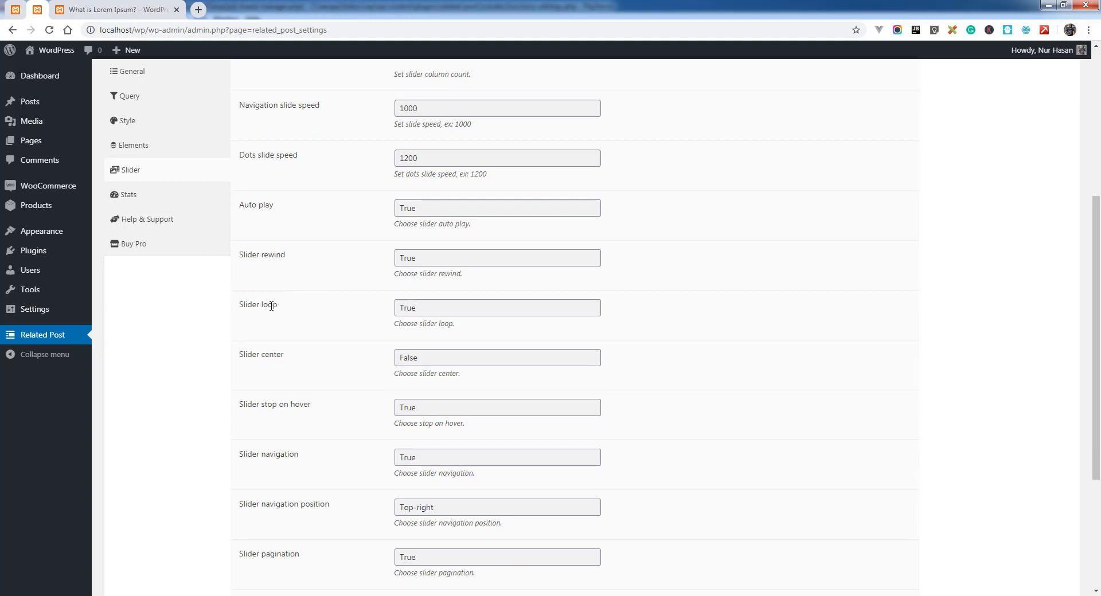
{"action": "left_click", "coordinate": [497, 308]}
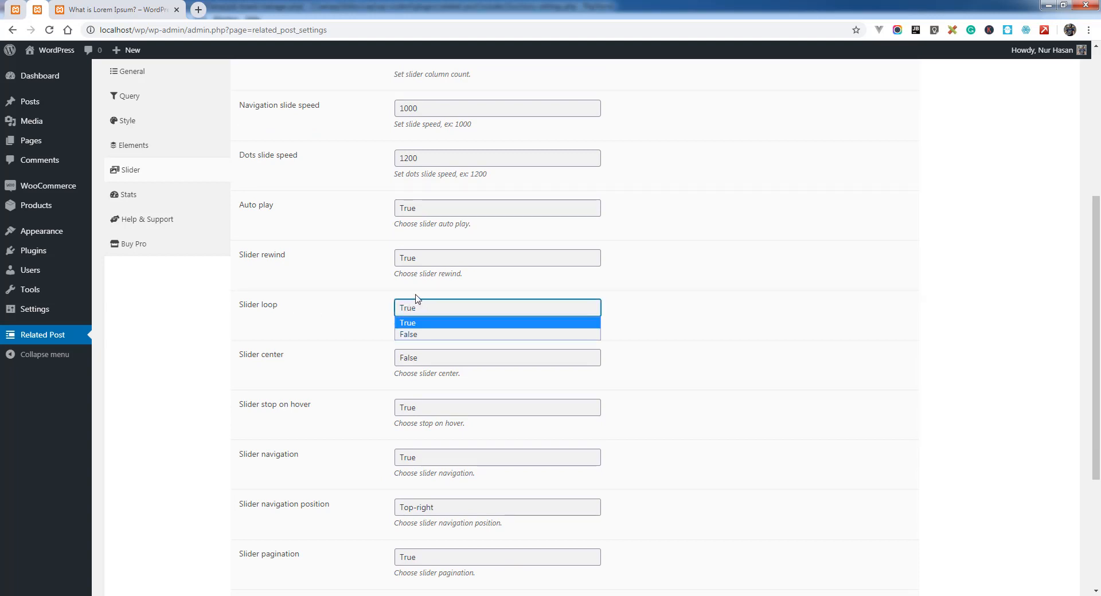
{"action": "left_click", "coordinate": [407, 323]}
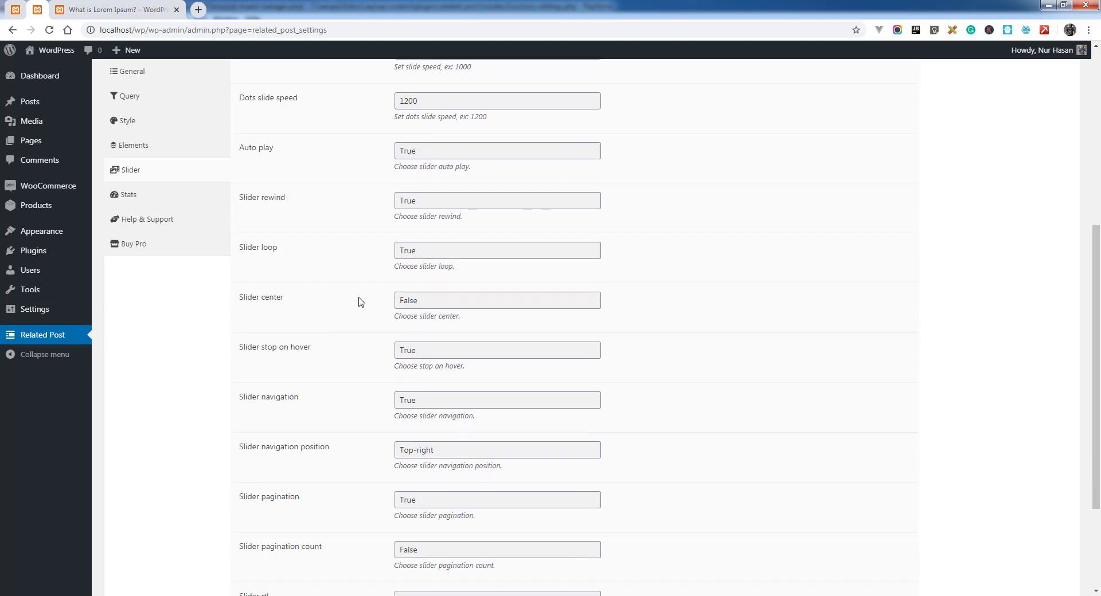
{"action": "left_click", "coordinate": [496, 300]}
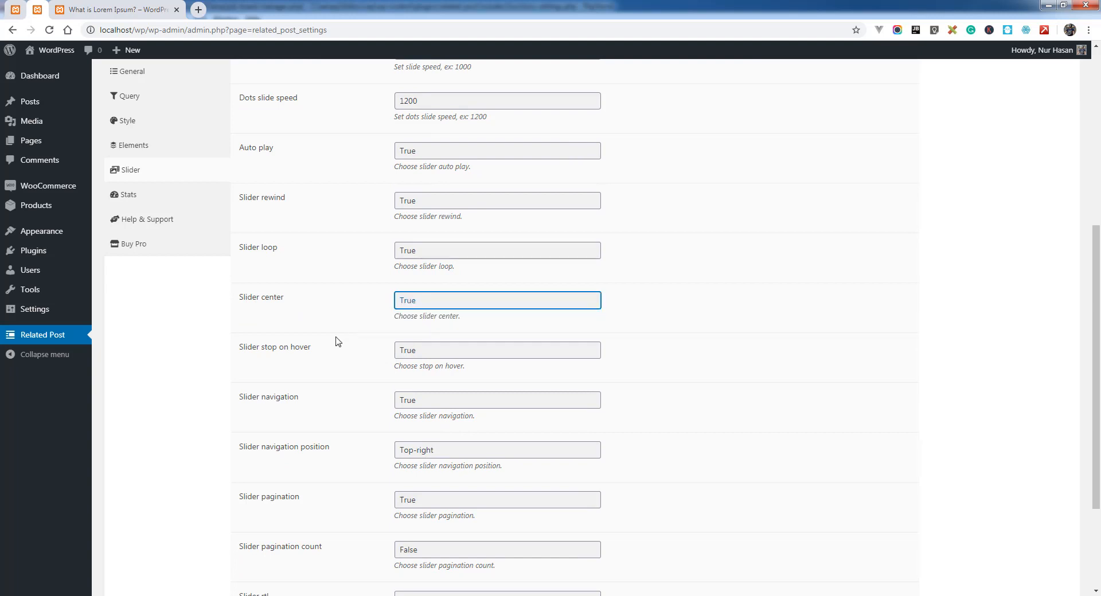
{"action": "scroll", "scroll_direction": "down", "scroll_amount": 3}
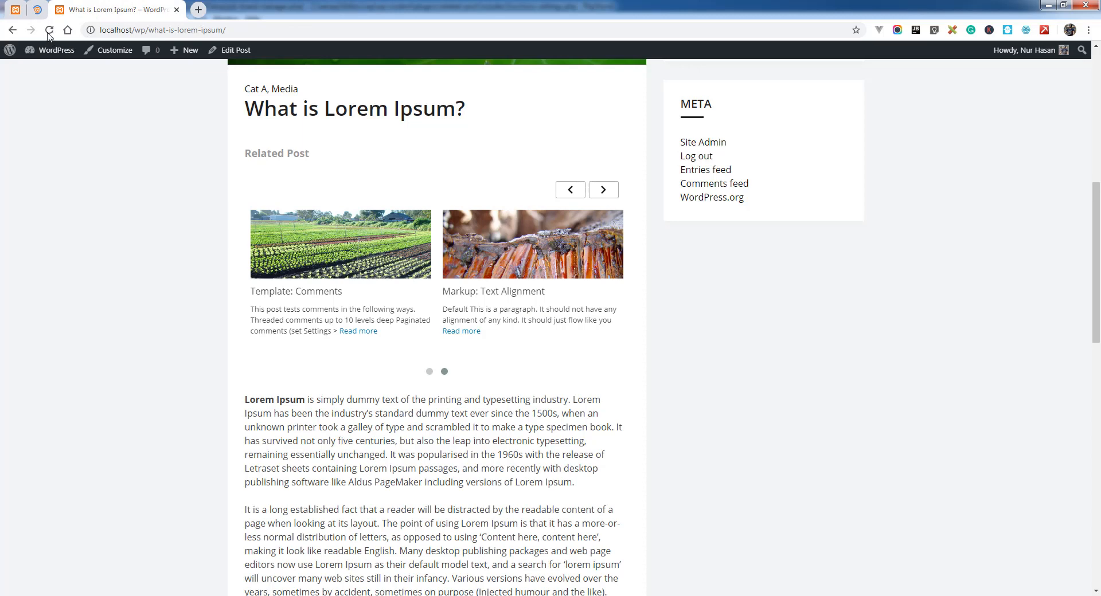
Step: Reload the post and step through the centred carousel with arrows and three dots
{"action": "left_click", "coordinate": [49, 30]}
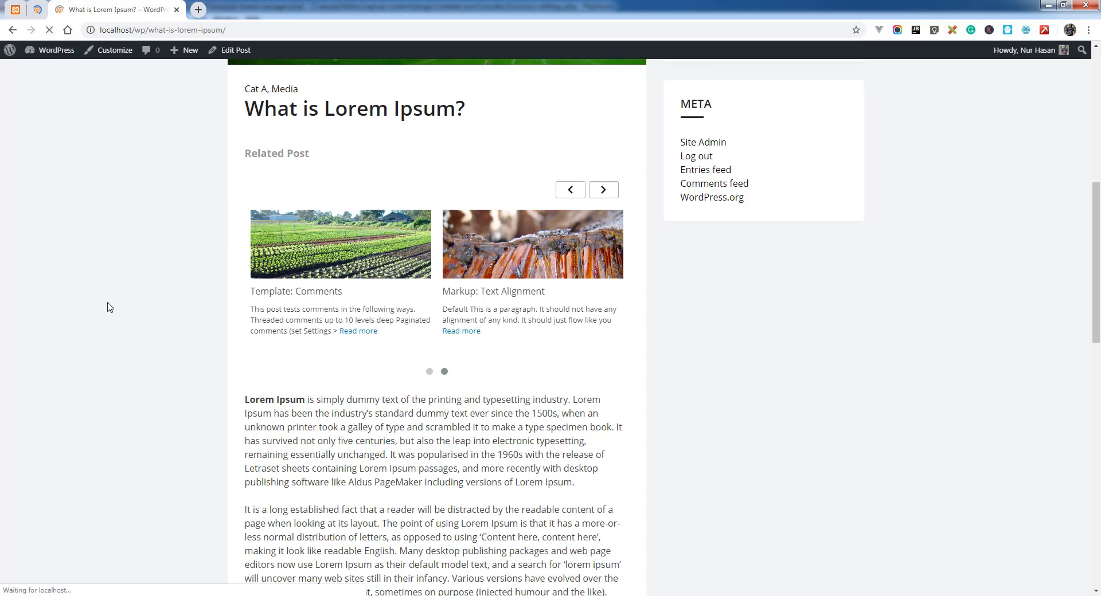
{"action": "left_click", "coordinate": [602, 190]}
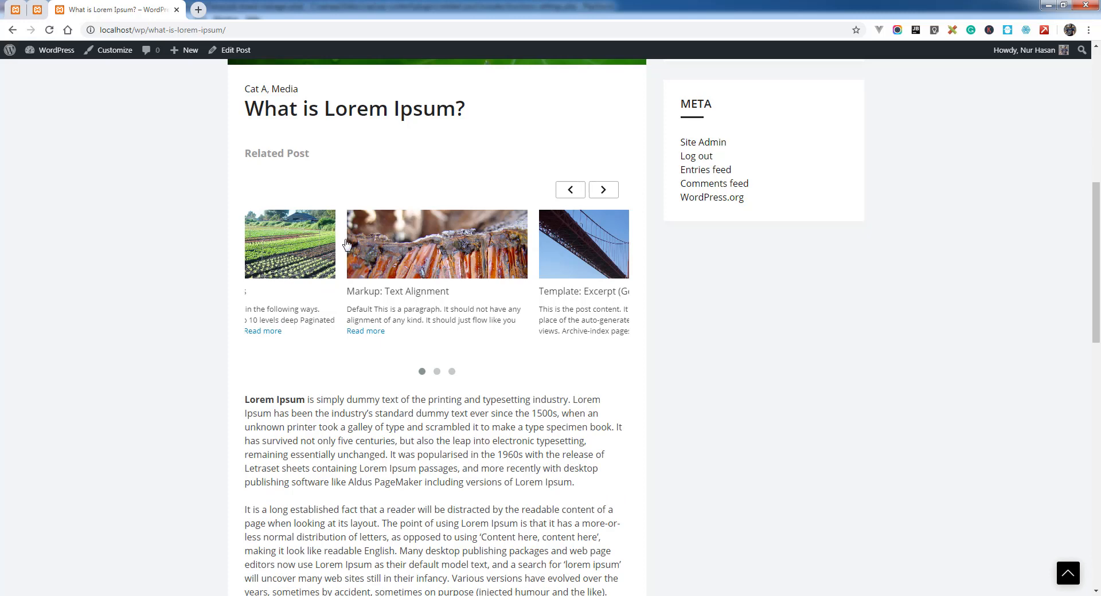
{"action": "mouse_move", "coordinate": [480, 236]}
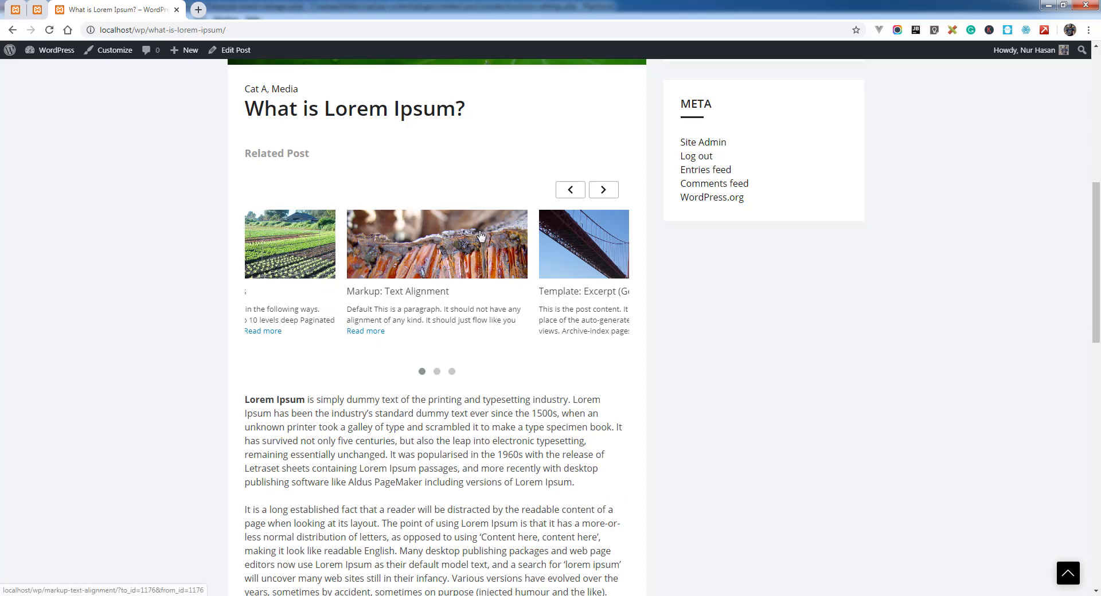
{"action": "left_click", "coordinate": [602, 189]}
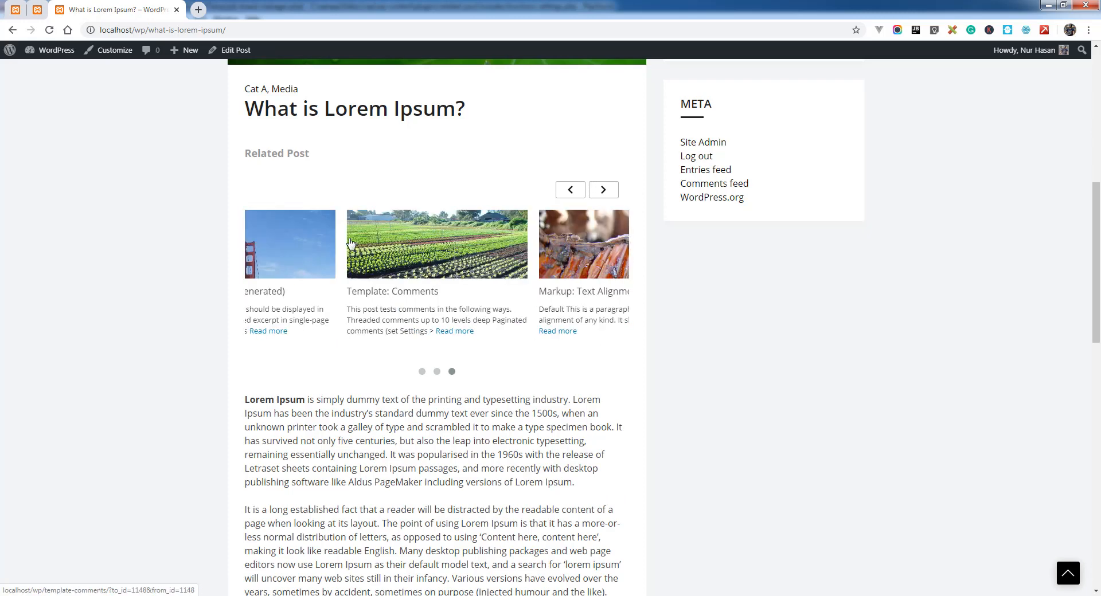
{"action": "mouse_move", "coordinate": [562, 236]}
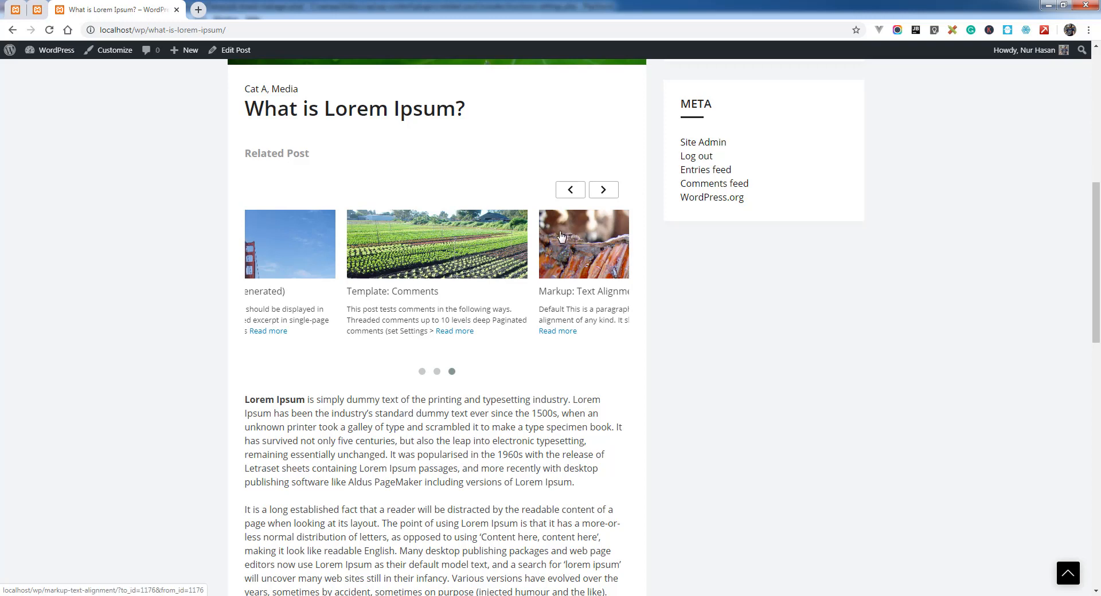
{"action": "left_click", "coordinate": [602, 189]}
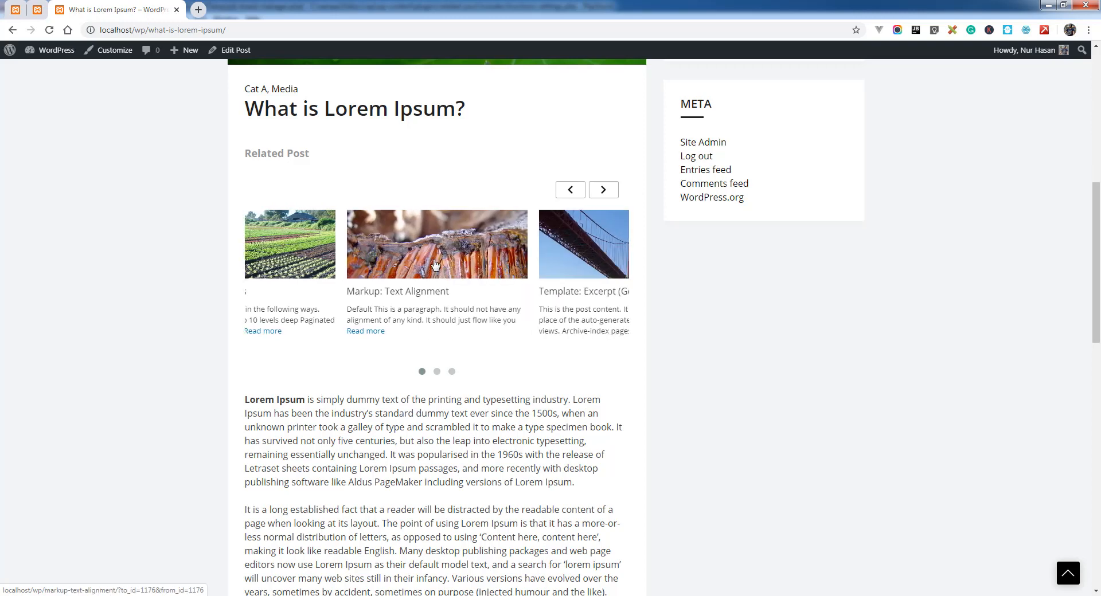
{"action": "mouse_move", "coordinate": [38, 9]}
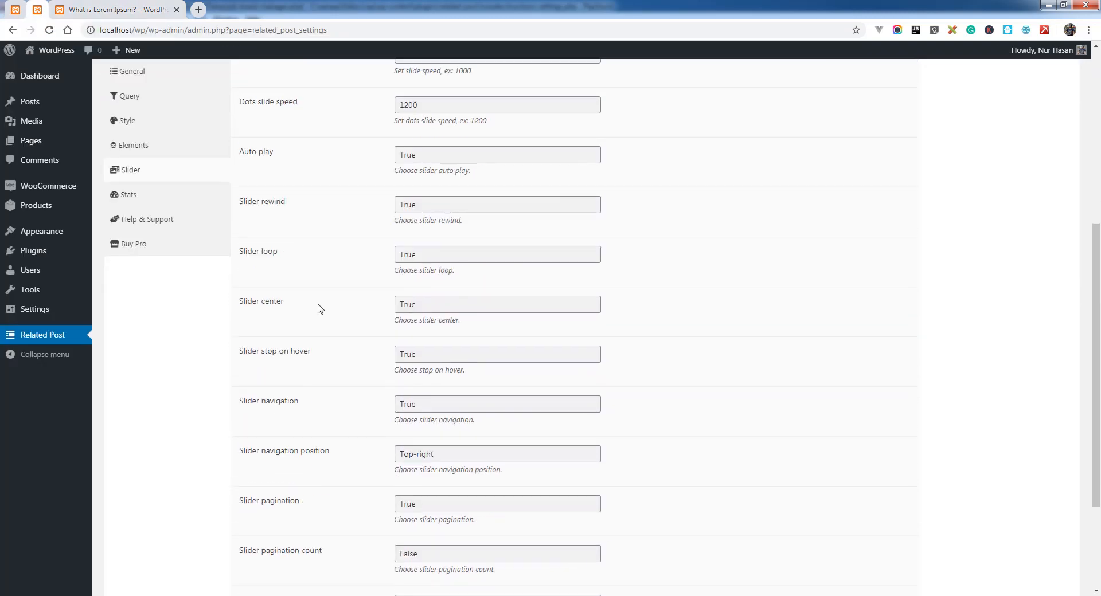
Step: In Slider settings, keep Slider navigation True and switch Slider pagination to False
{"action": "scroll", "scroll_direction": "down", "scroll_amount": 3}
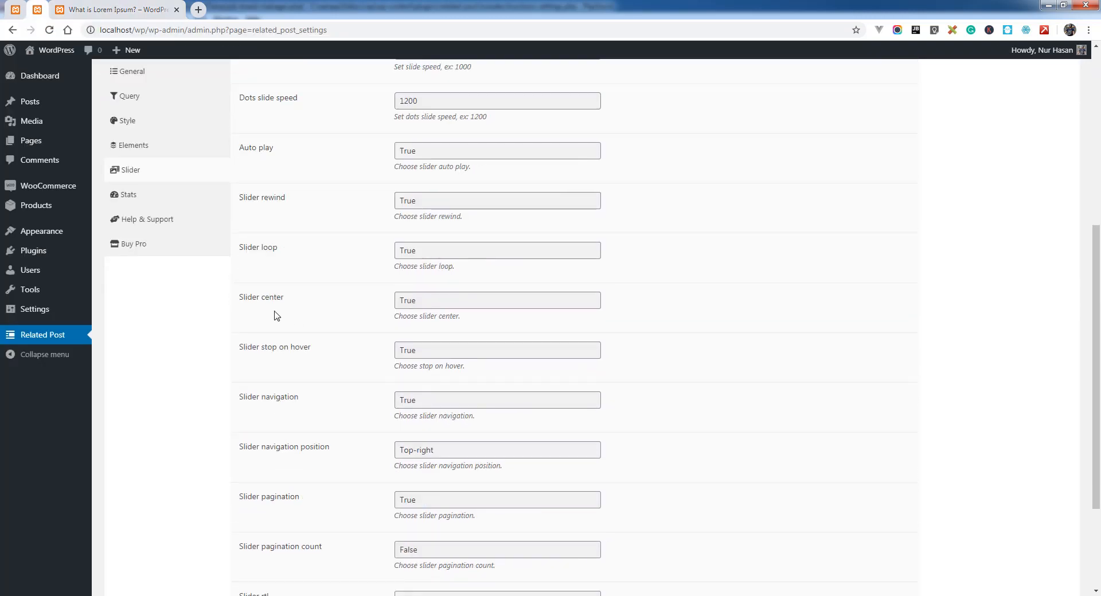
{"action": "mouse_move", "coordinate": [303, 349]}
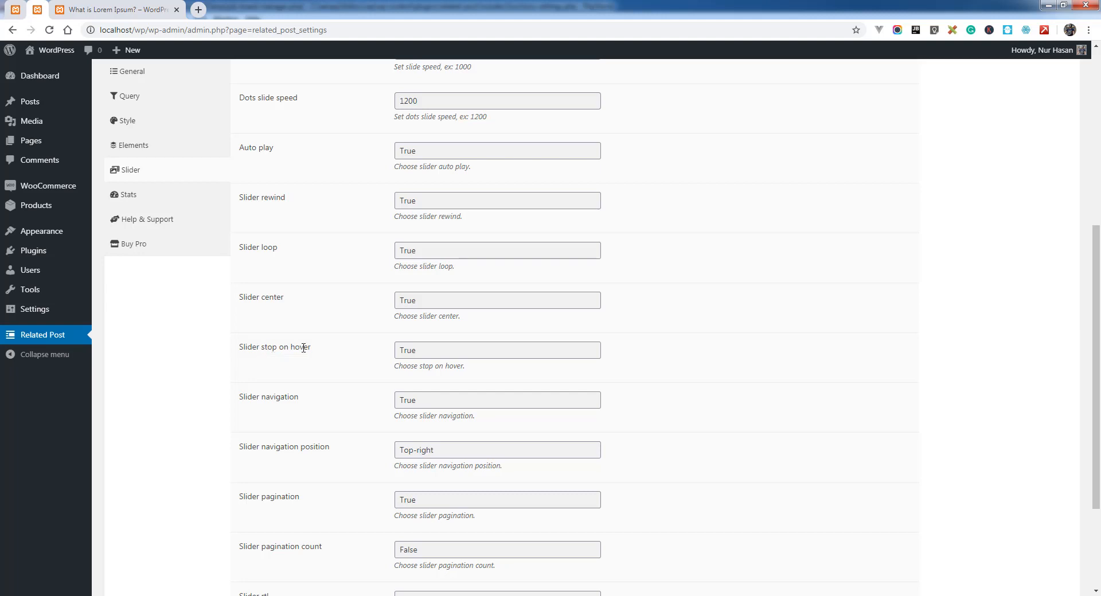
{"action": "scroll", "scroll_direction": "down", "scroll_amount": 3}
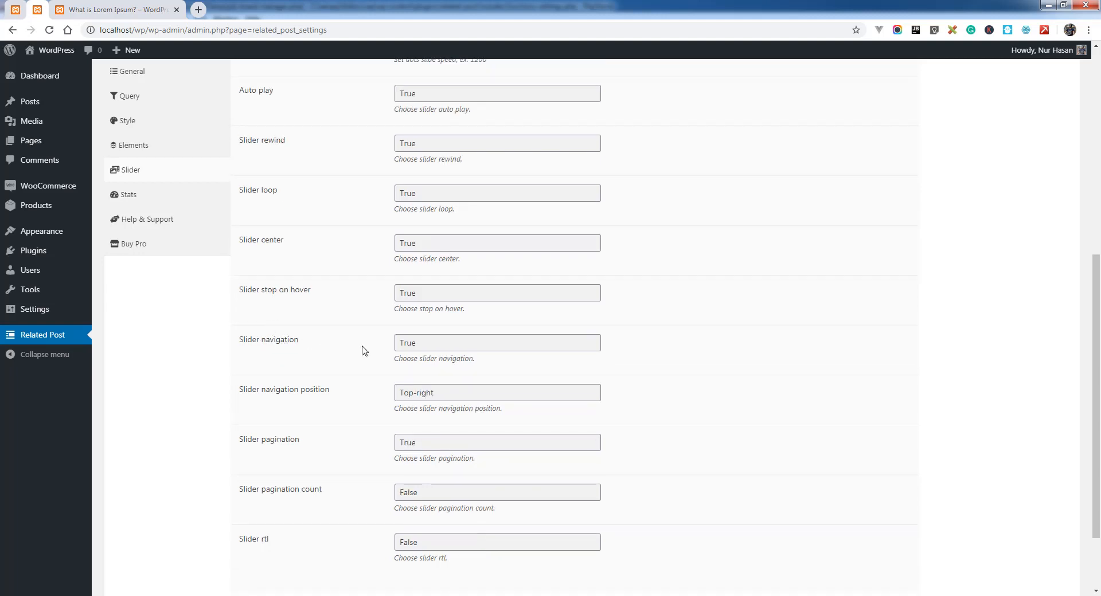
{"action": "left_click", "coordinate": [496, 343]}
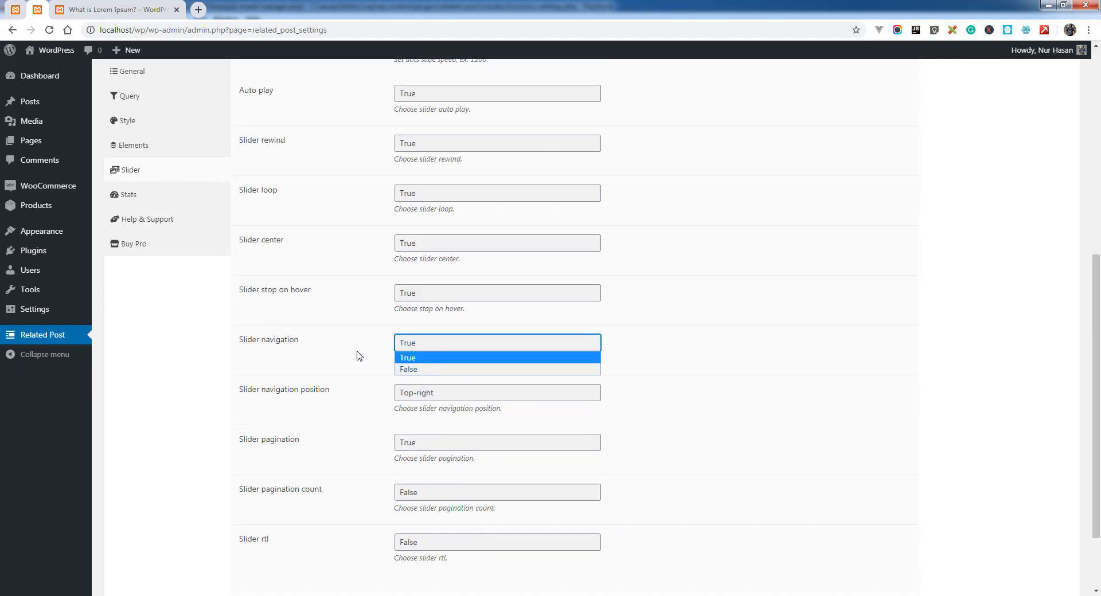
{"action": "left_click", "coordinate": [497, 357]}
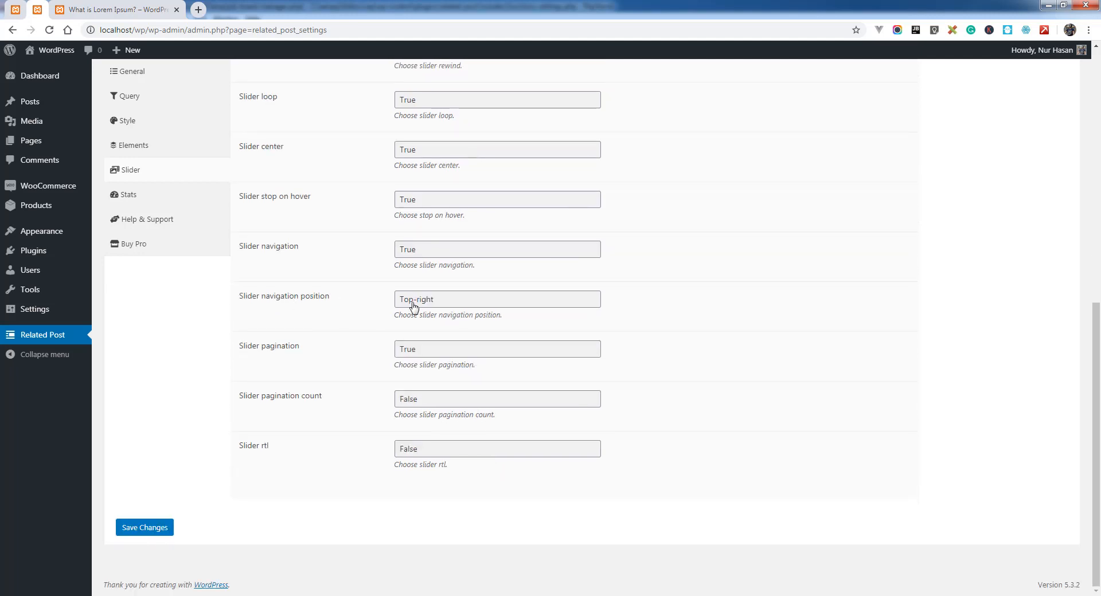
{"action": "mouse_move", "coordinate": [320, 353]}
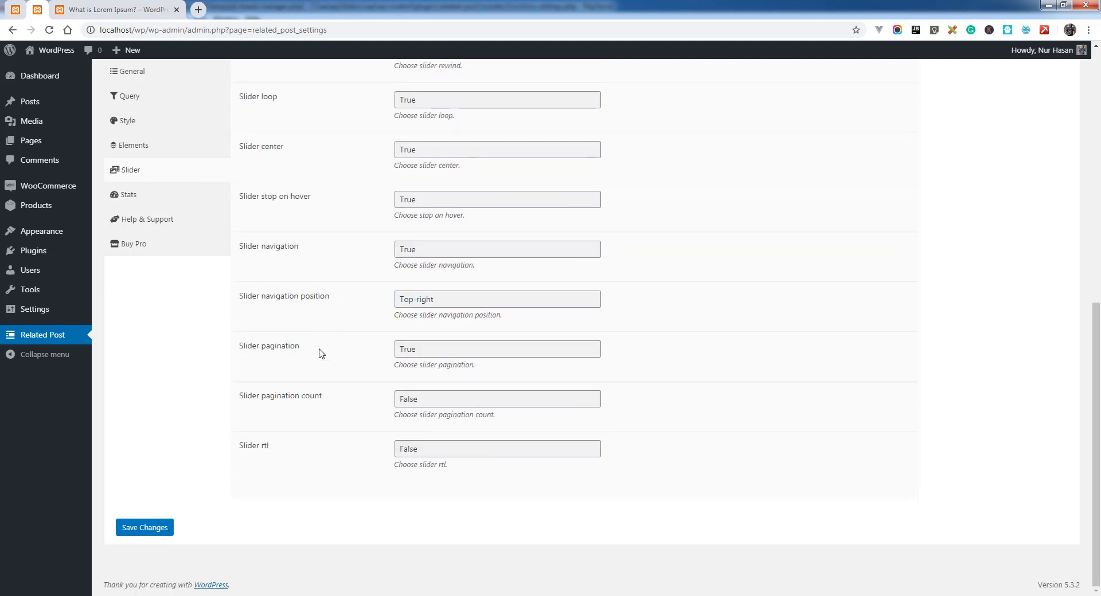
{"action": "left_click", "coordinate": [496, 349]}
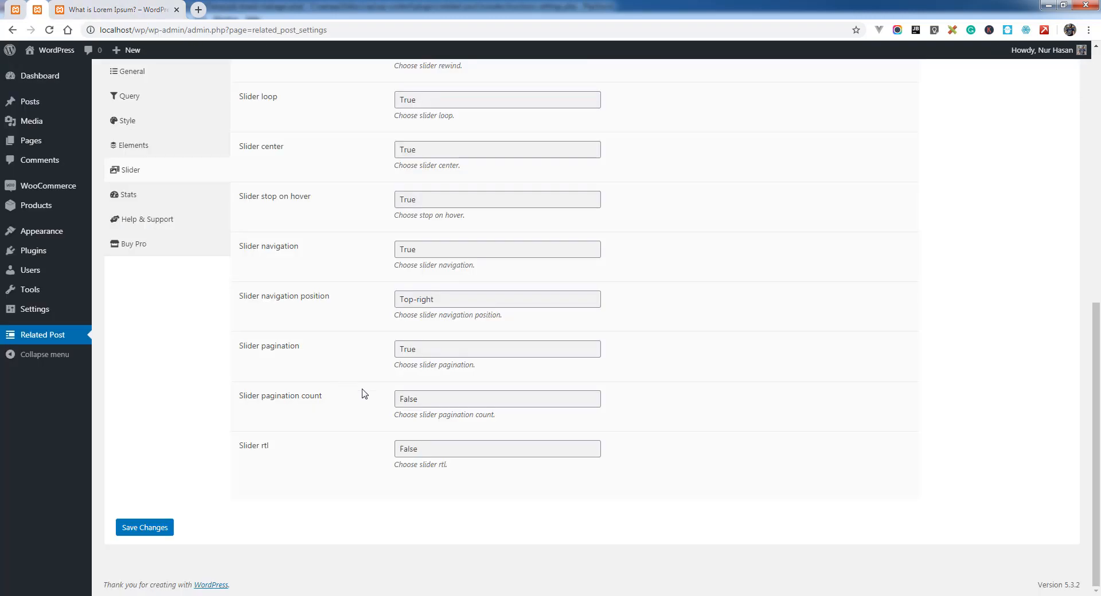
{"action": "mouse_move", "coordinate": [413, 399]}
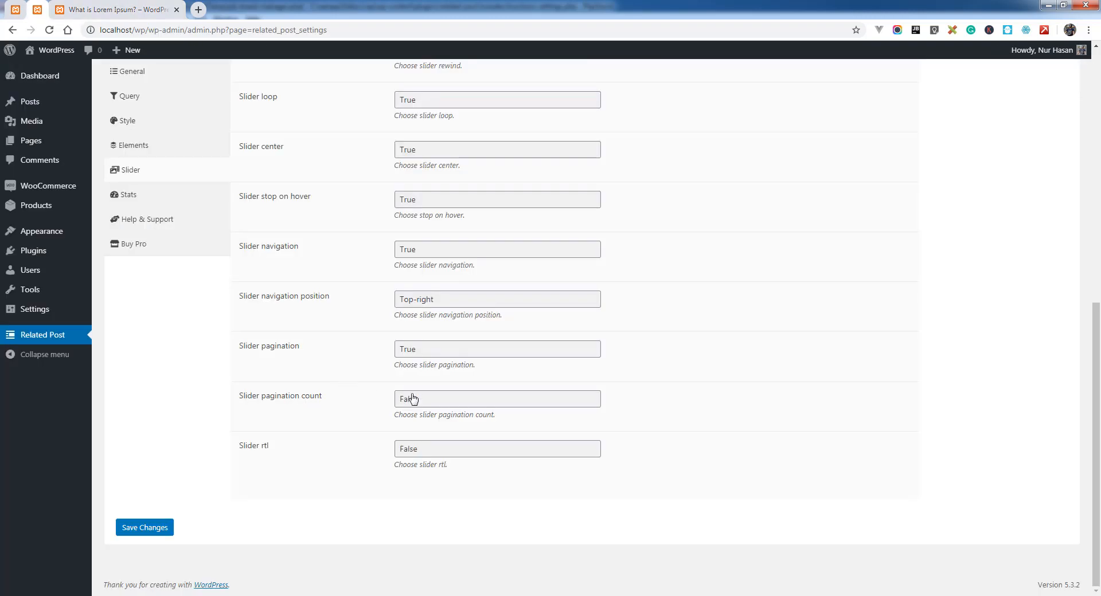
{"action": "left_click", "coordinate": [497, 349]}
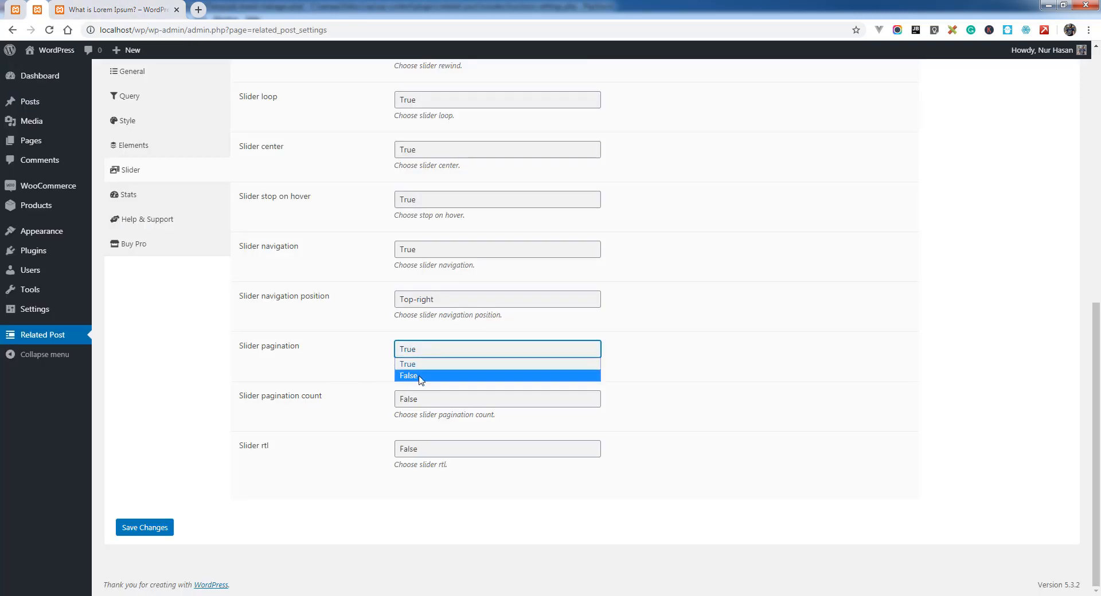
{"action": "left_click", "coordinate": [409, 376]}
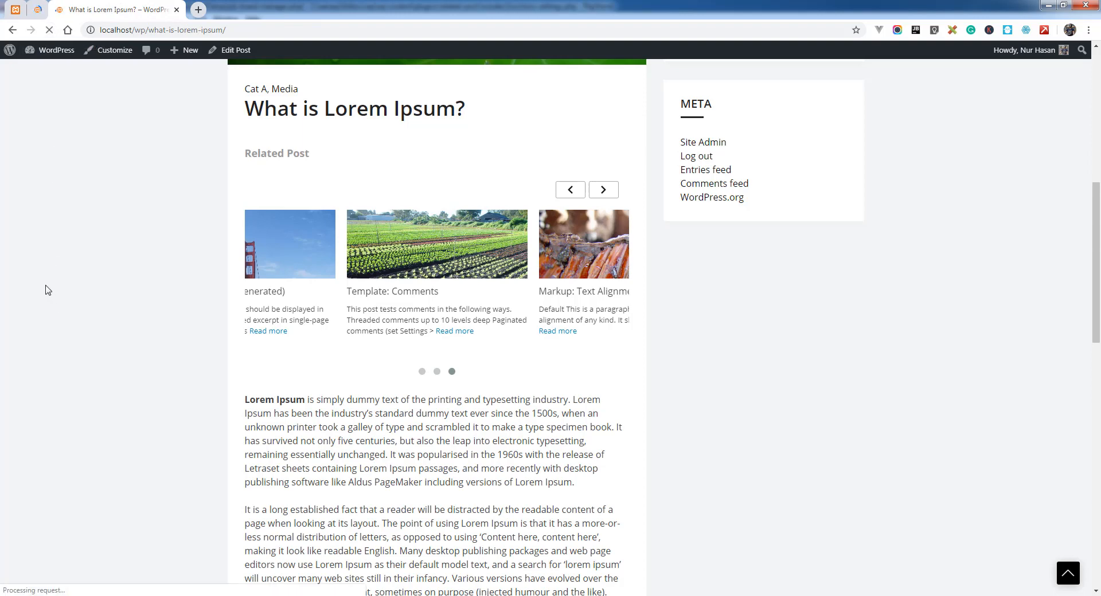
Step: Reload the post and verify the carousel shows arrows but no pagination dots
{"action": "left_click", "coordinate": [602, 190]}
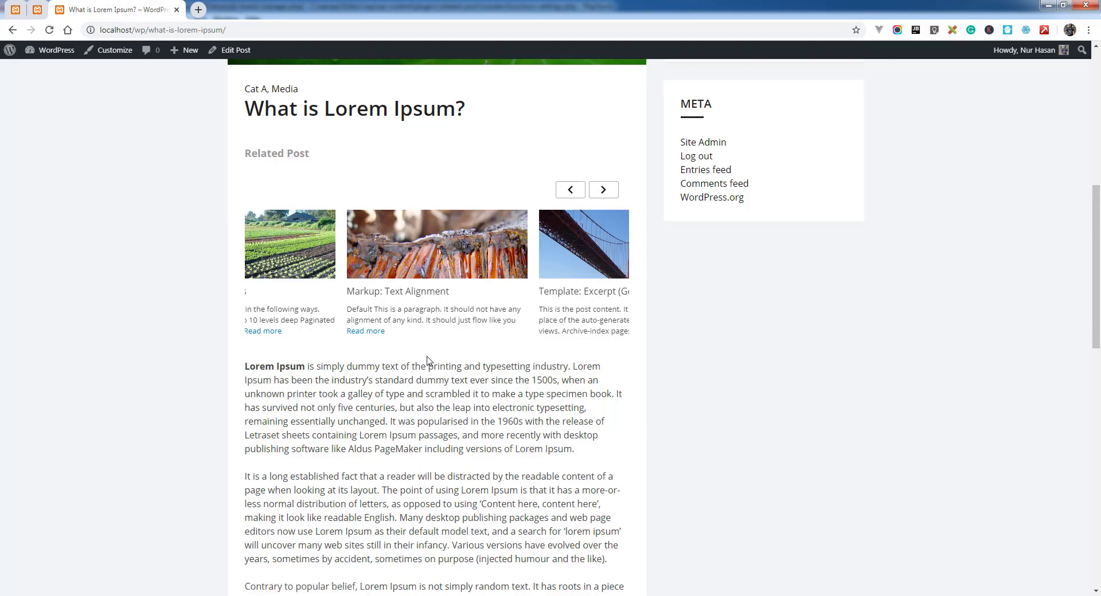
{"action": "left_click", "coordinate": [602, 190]}
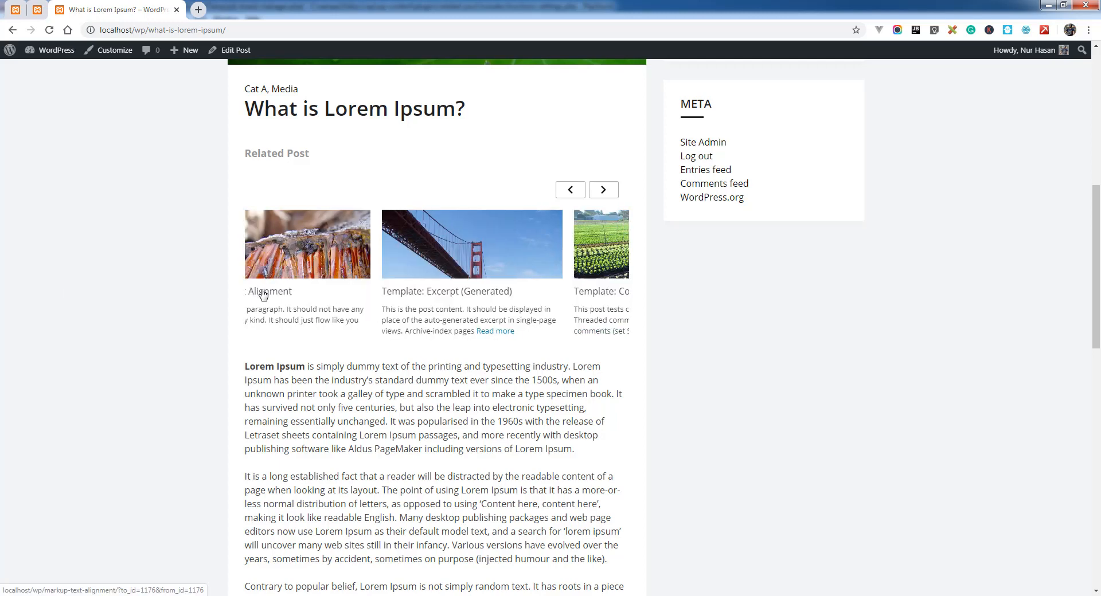
{"action": "left_click", "coordinate": [603, 190]}
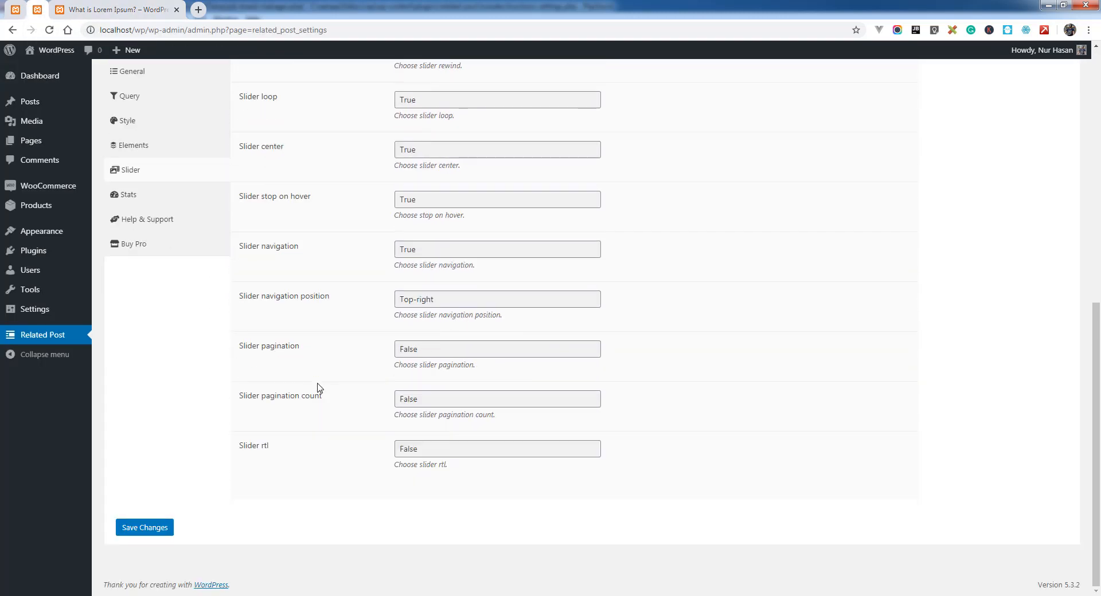
{"action": "mouse_move", "coordinate": [420, 458]}
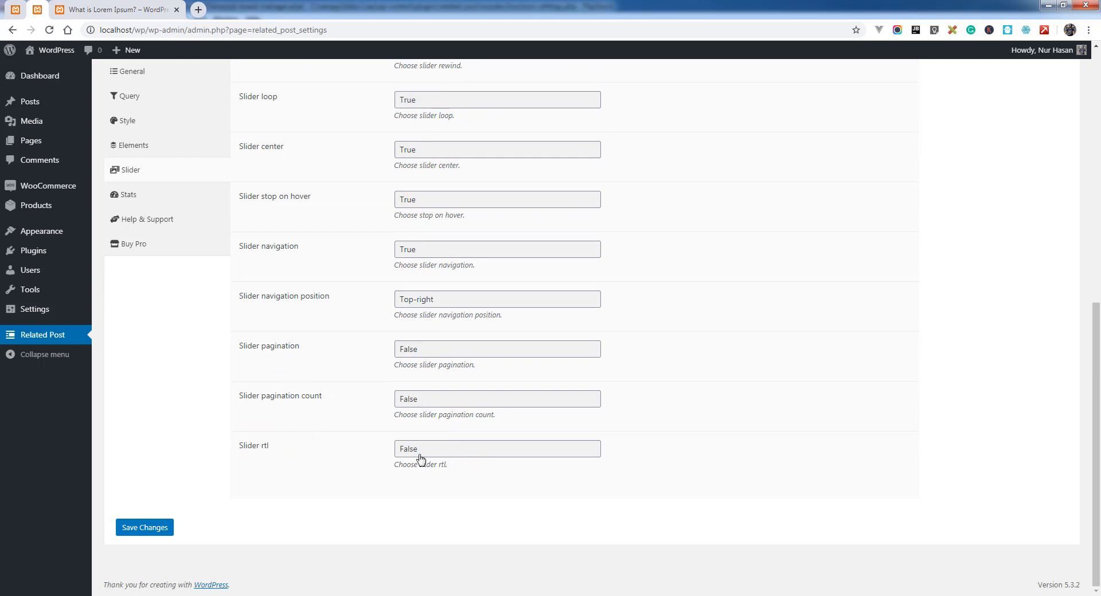
Step: Switch the Slider rtl option from False to True
{"action": "left_click", "coordinate": [496, 449]}
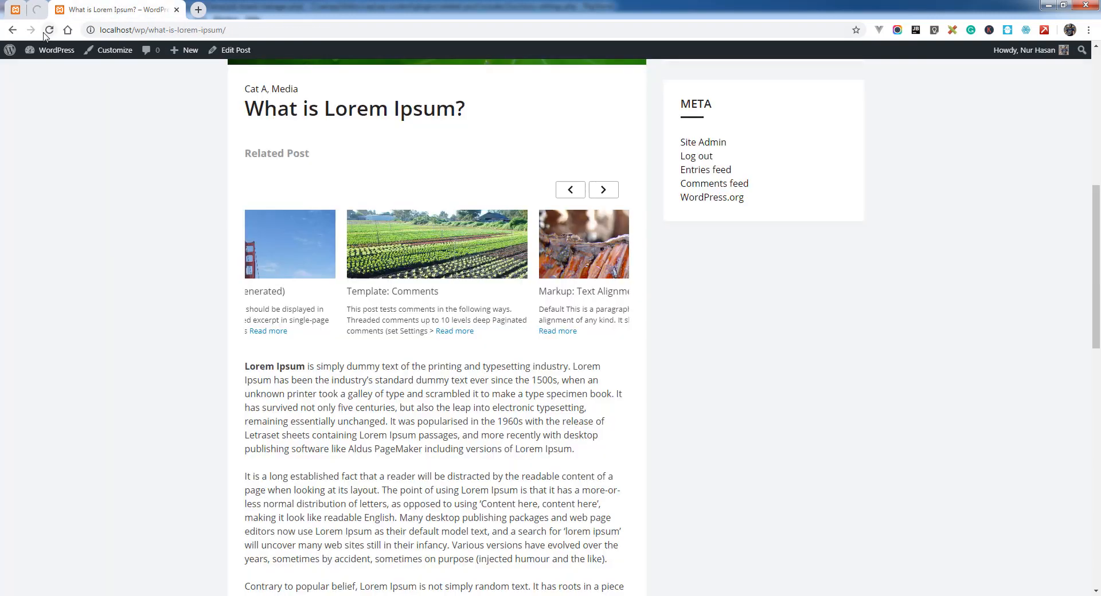
Step: Preview the post slider, then save the Slider settings with rtl set to True
{"action": "left_click", "coordinate": [48, 30]}
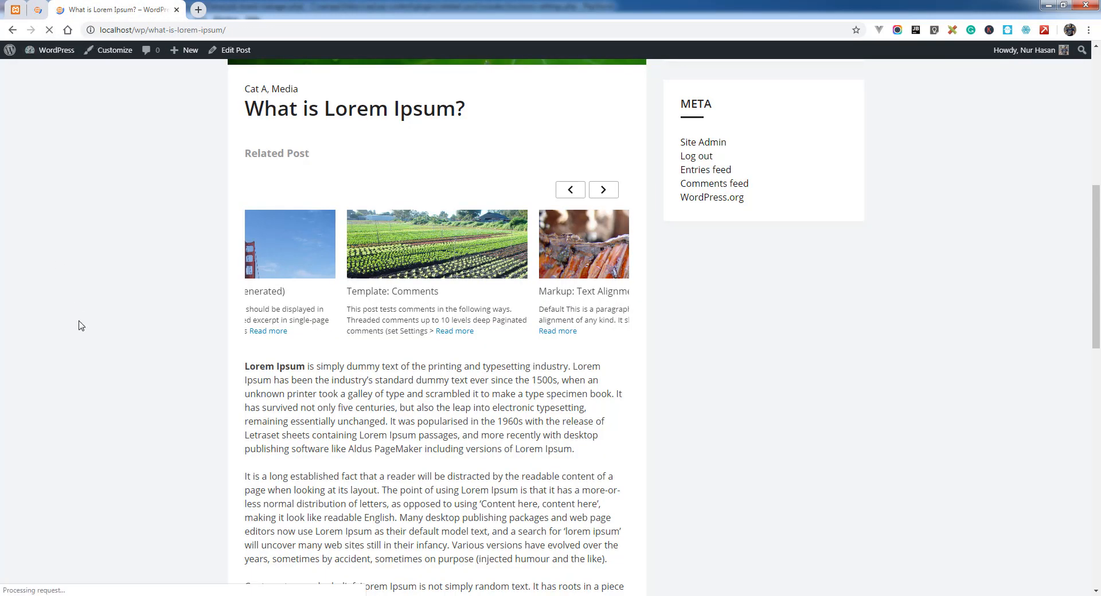
{"action": "left_click", "coordinate": [603, 189]}
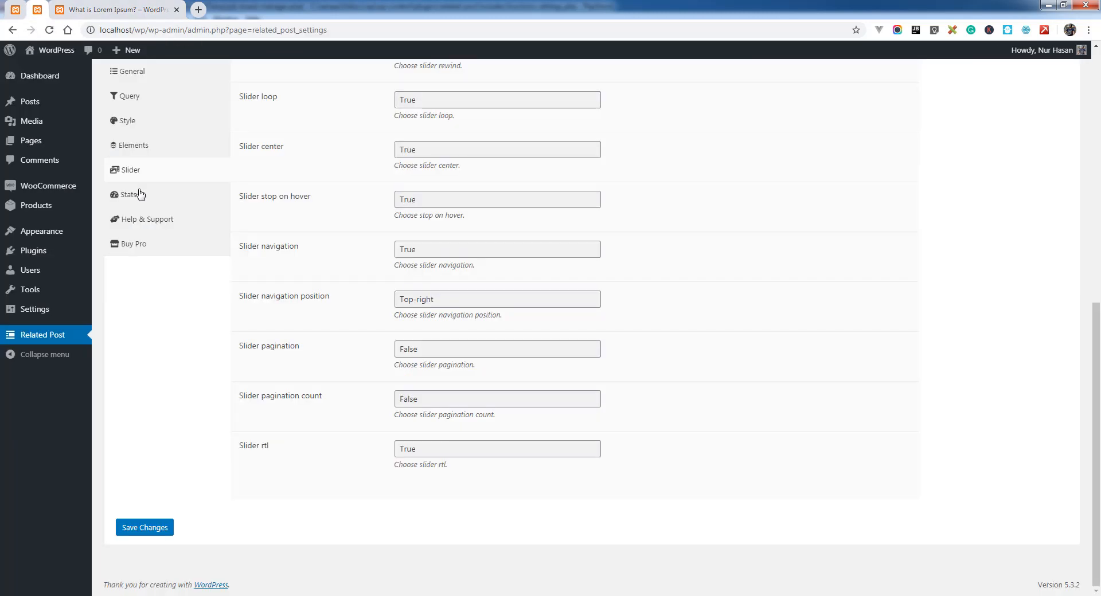
{"action": "mouse_move", "coordinate": [293, 330]}
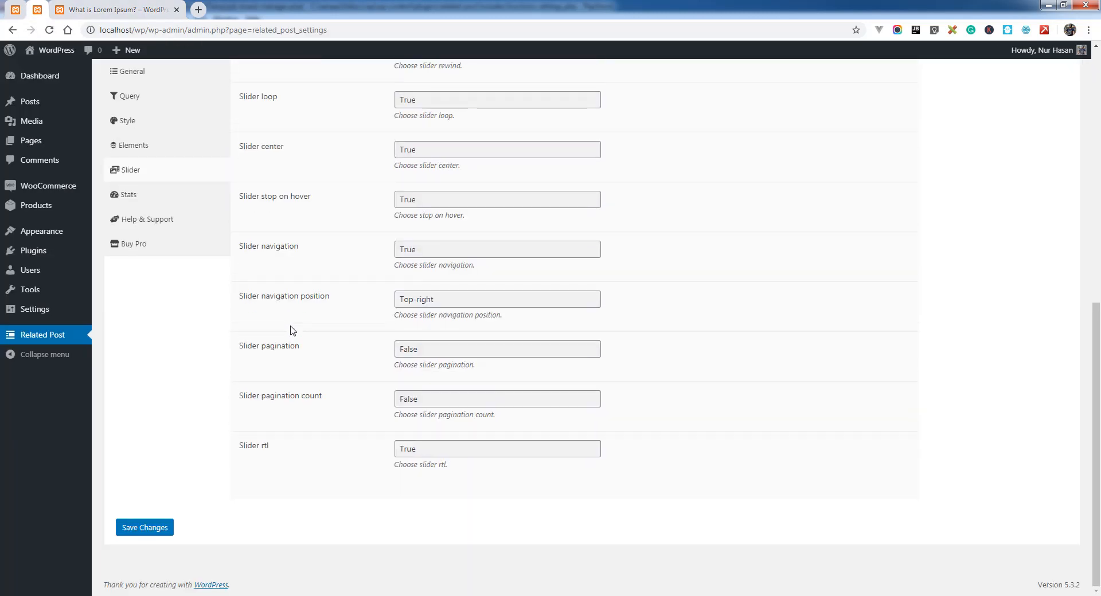
{"action": "left_click", "coordinate": [144, 527]}
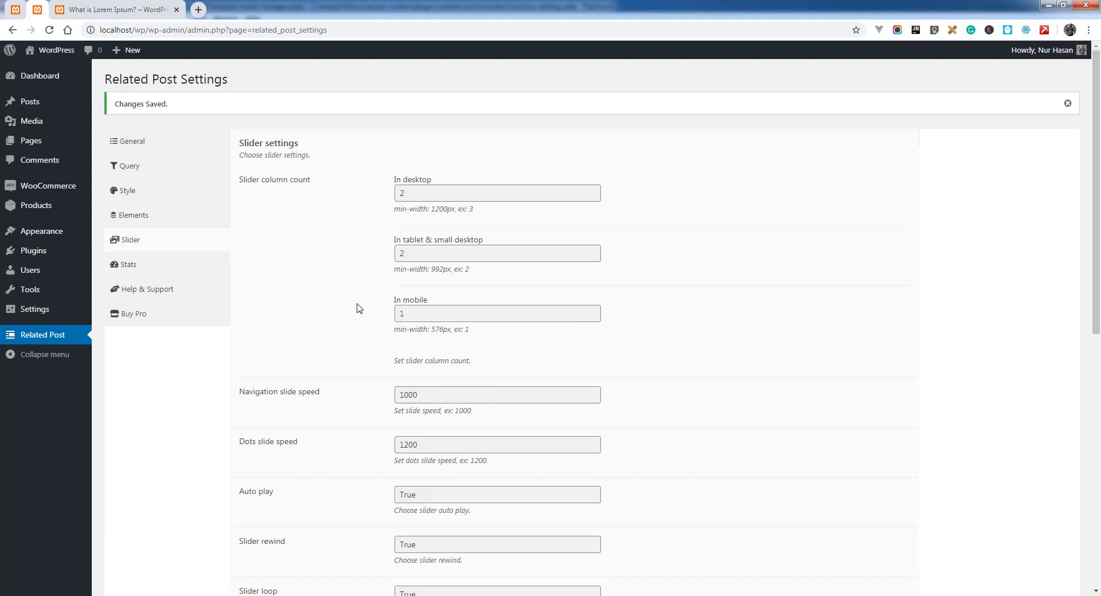